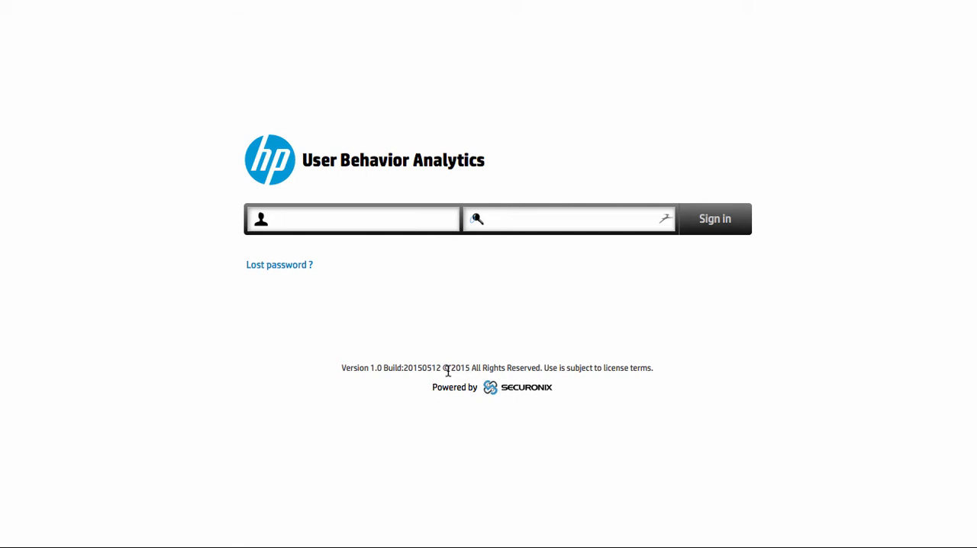
- Sign in with the admin user name and password to reach the High Risk Users dashboard
click(352, 220)
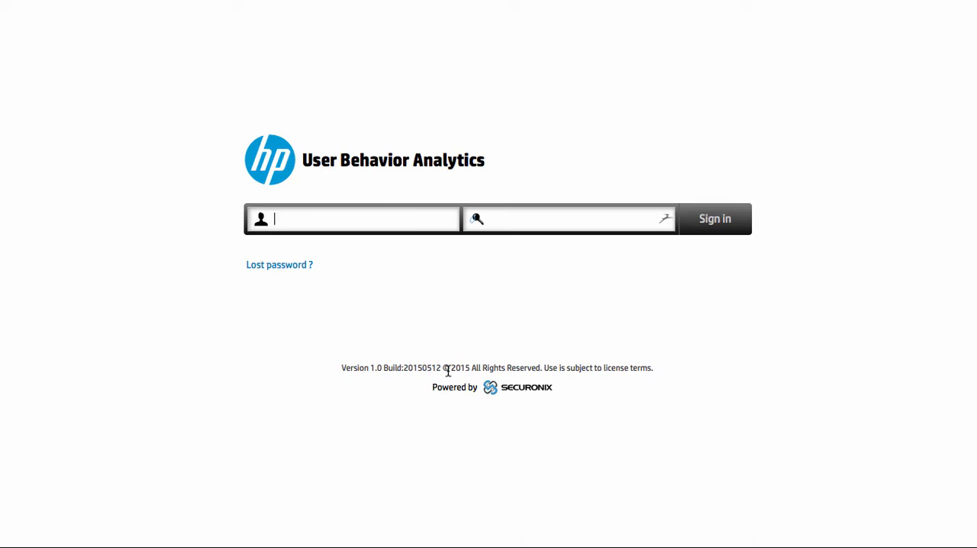
text(admin)
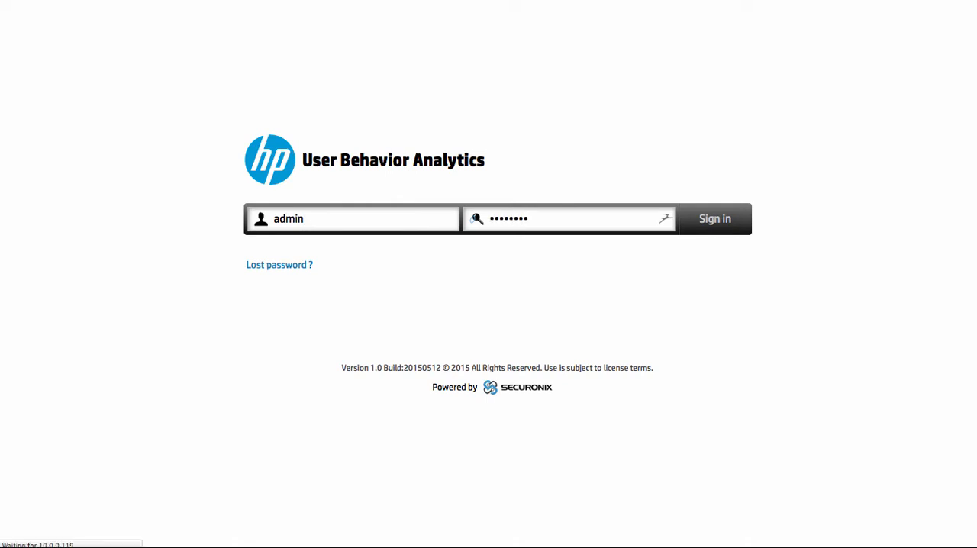
click(714, 220)
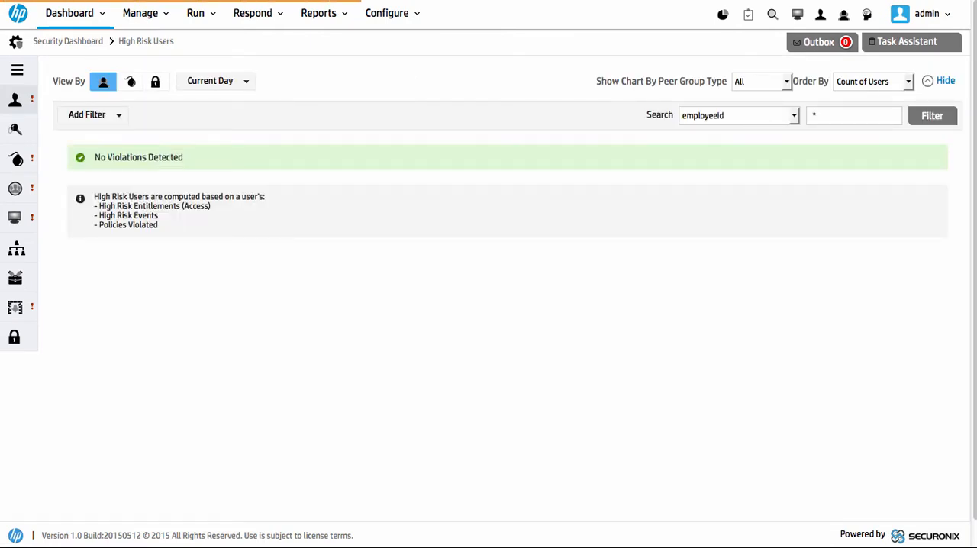
mouse_move(238, 113)
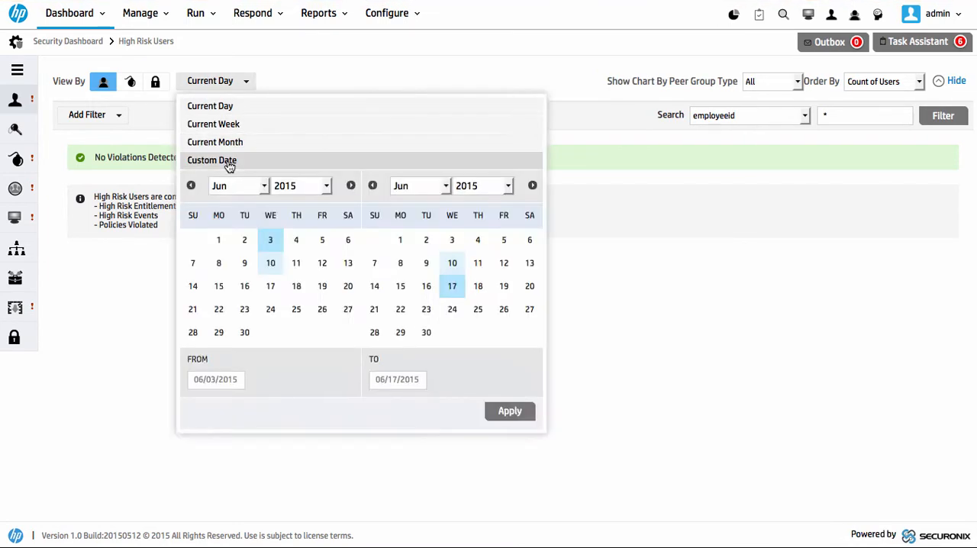
click(238, 187)
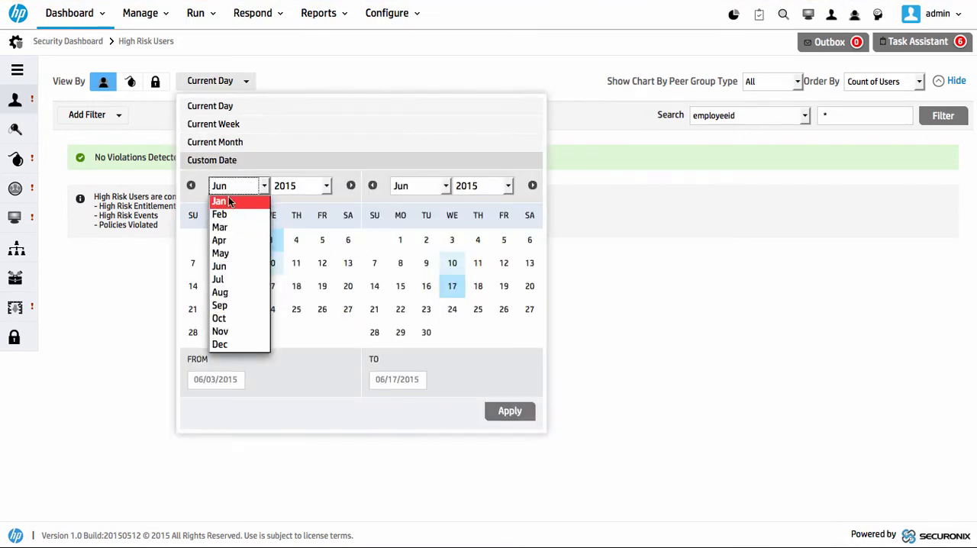
click(220, 201)
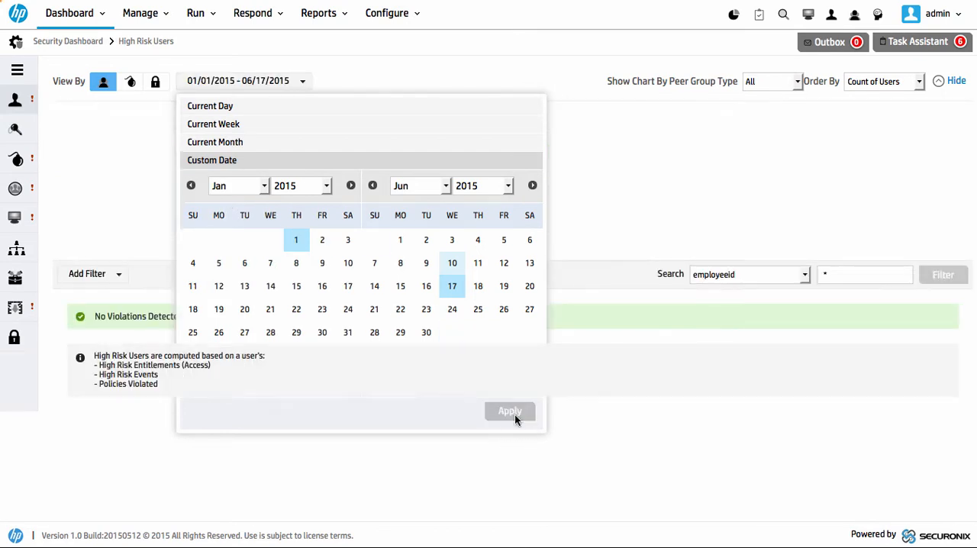
click(510, 410)
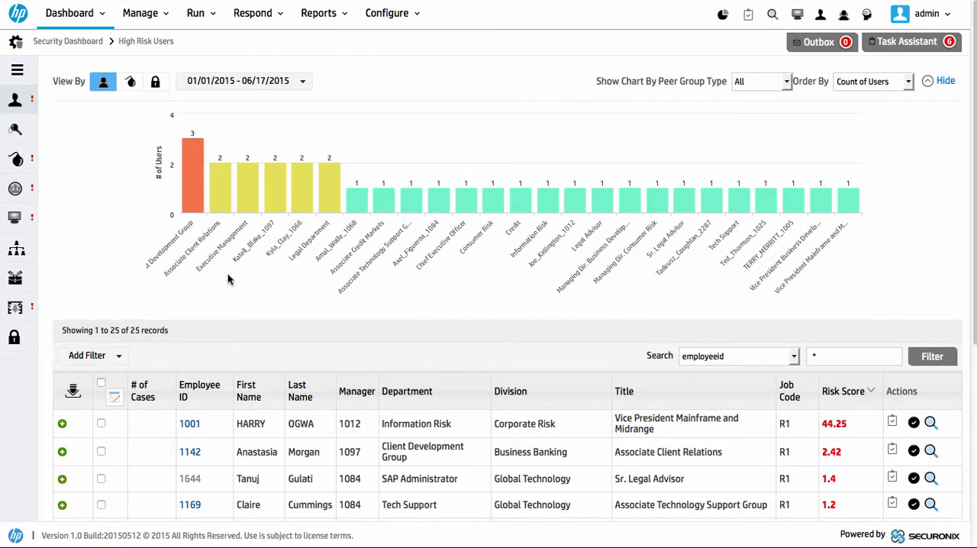
mouse_move(217, 276)
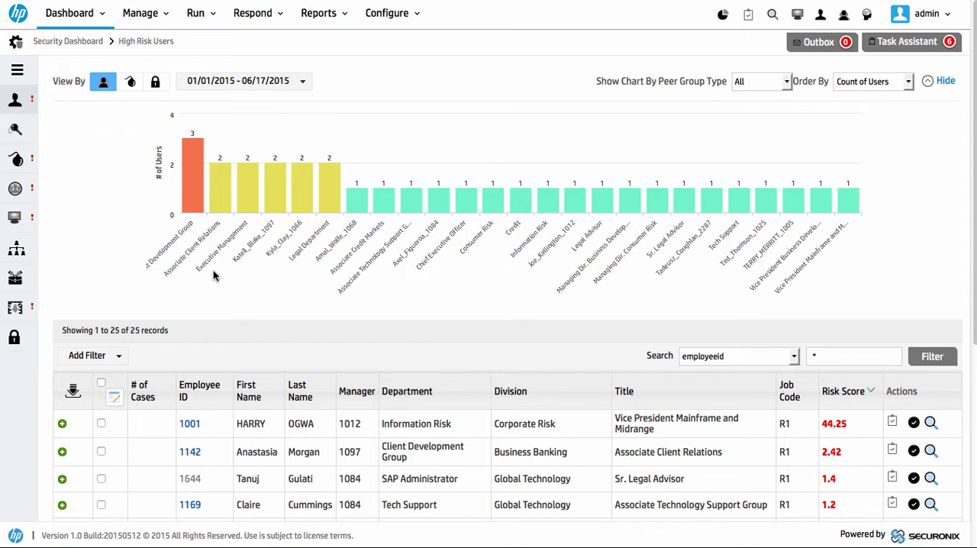
mouse_move(61, 113)
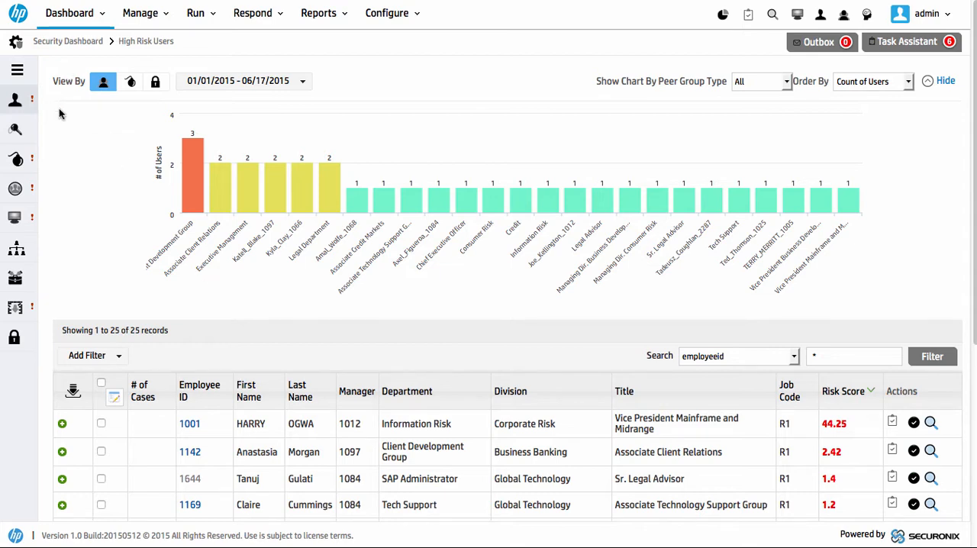
scroll(down, 3)
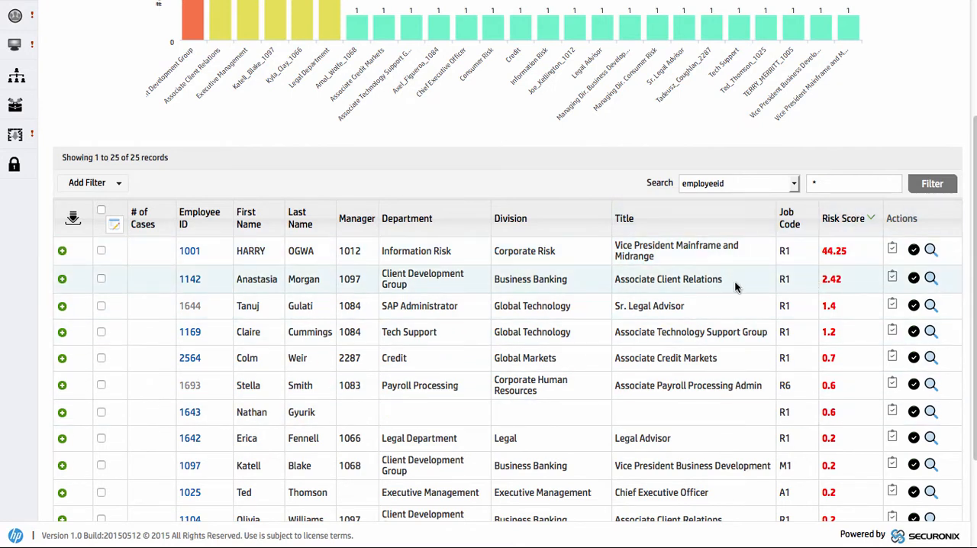
mouse_move(232, 253)
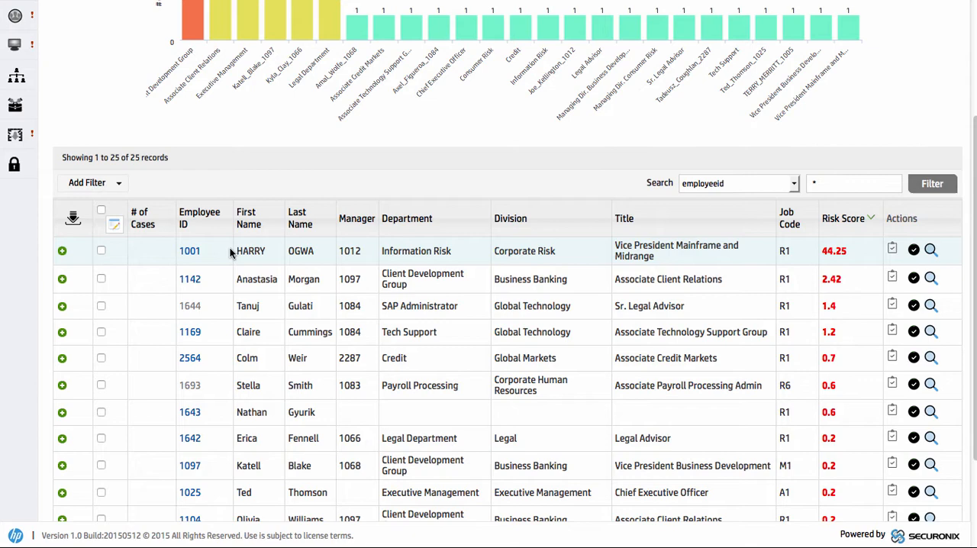
mouse_move(263, 261)
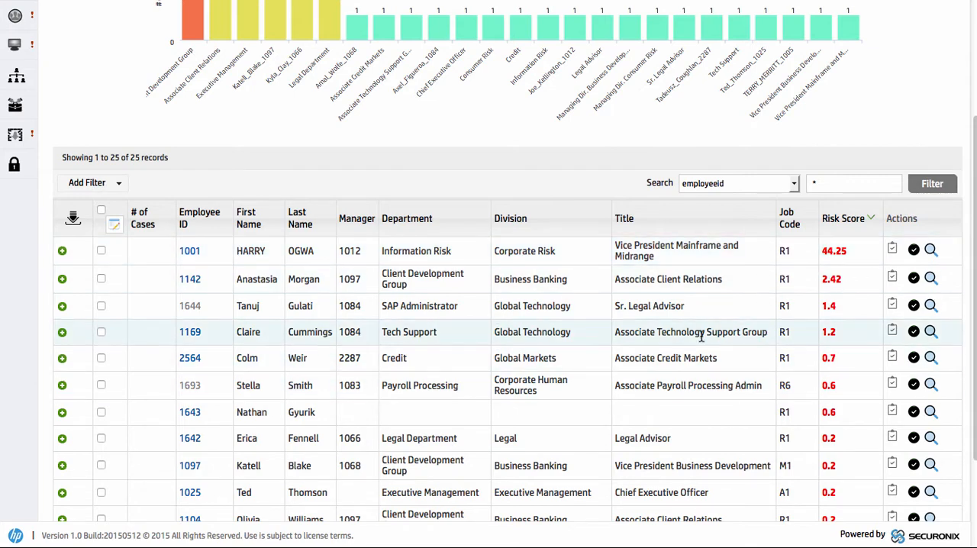
scroll(up, 3)
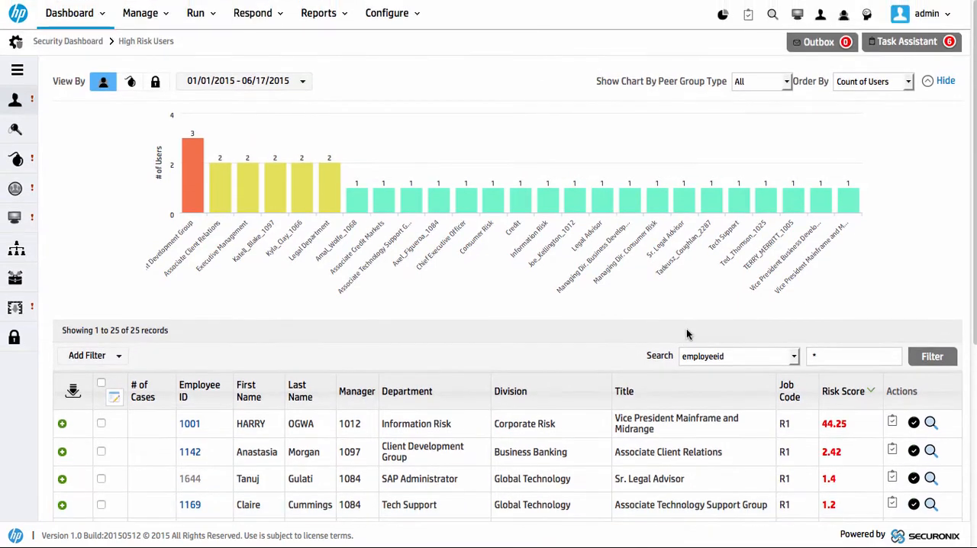
mouse_move(550, 335)
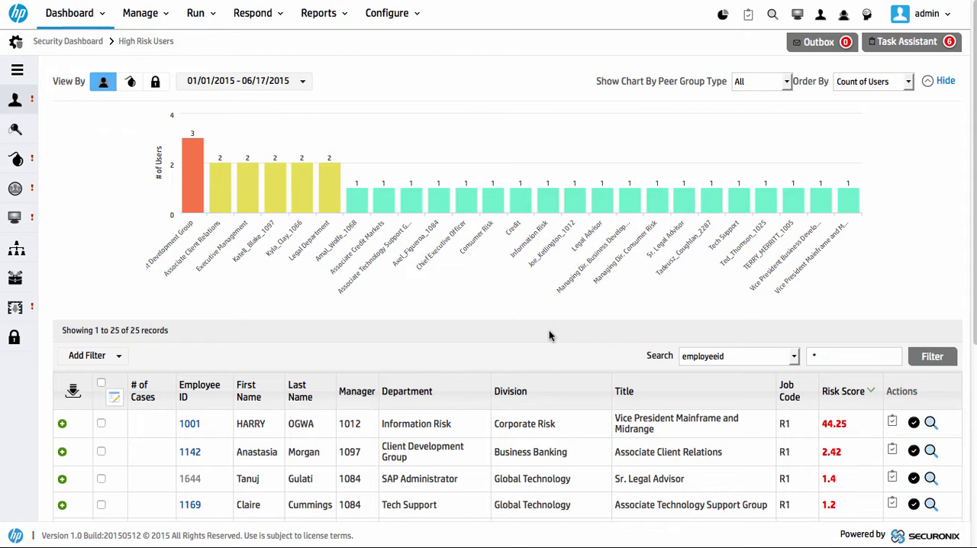
mouse_move(332, 373)
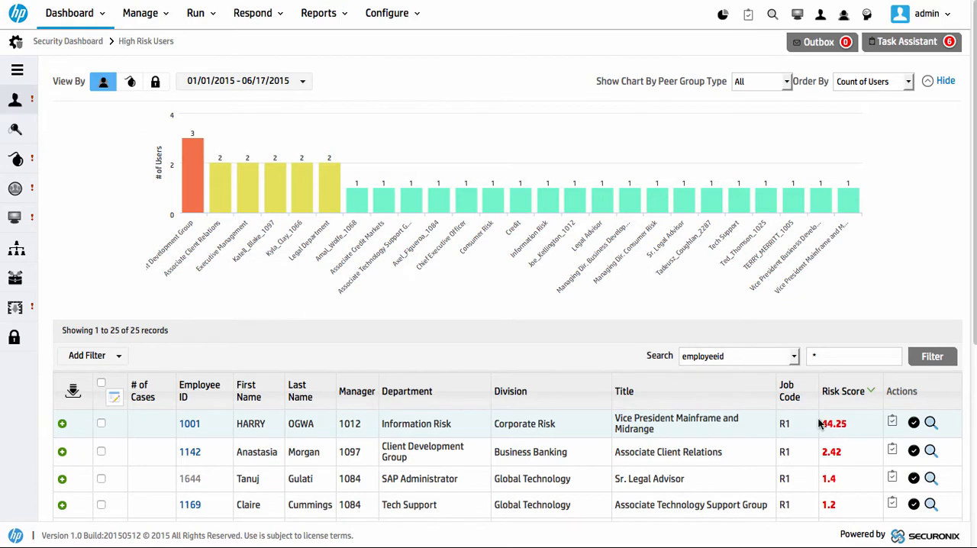
mouse_move(437, 409)
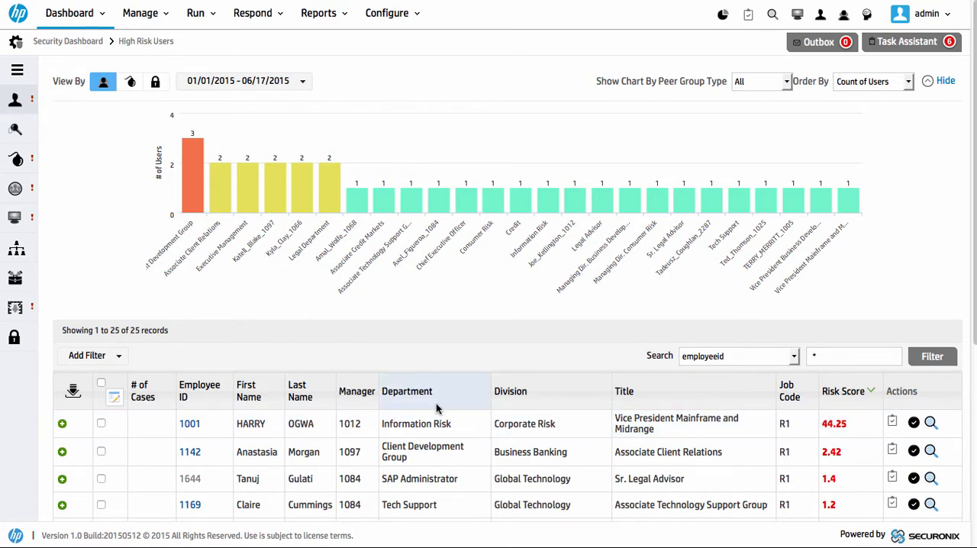
scroll(down, 3)
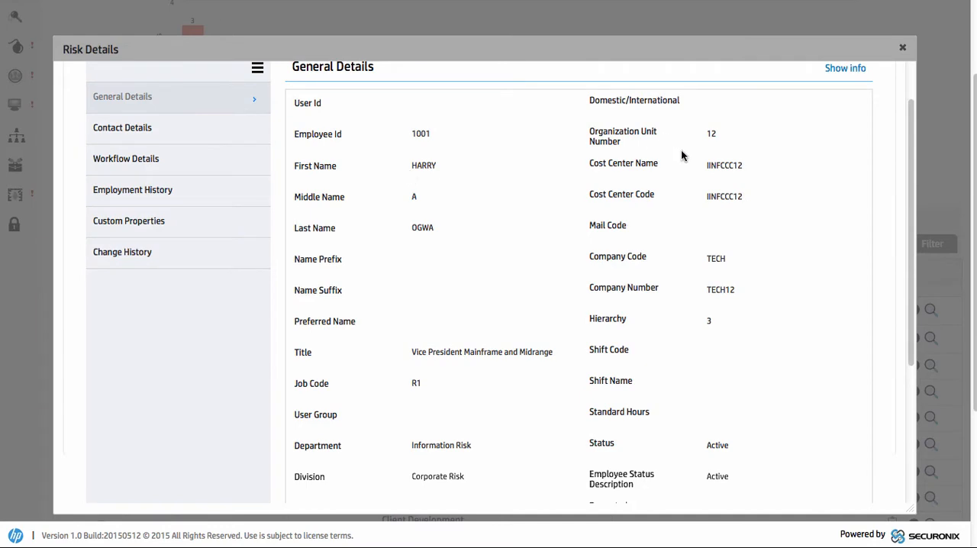
mouse_move(458, 351)
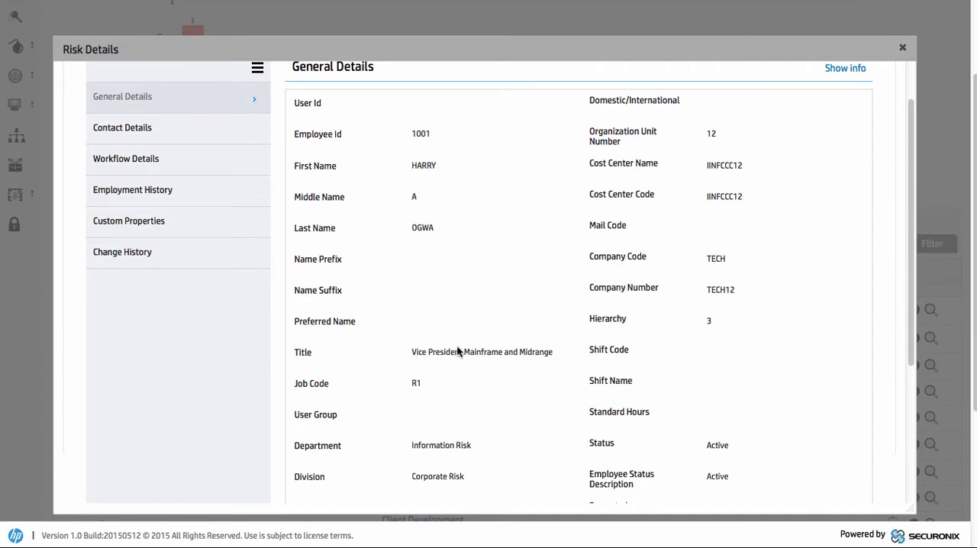
scroll(up, 3)
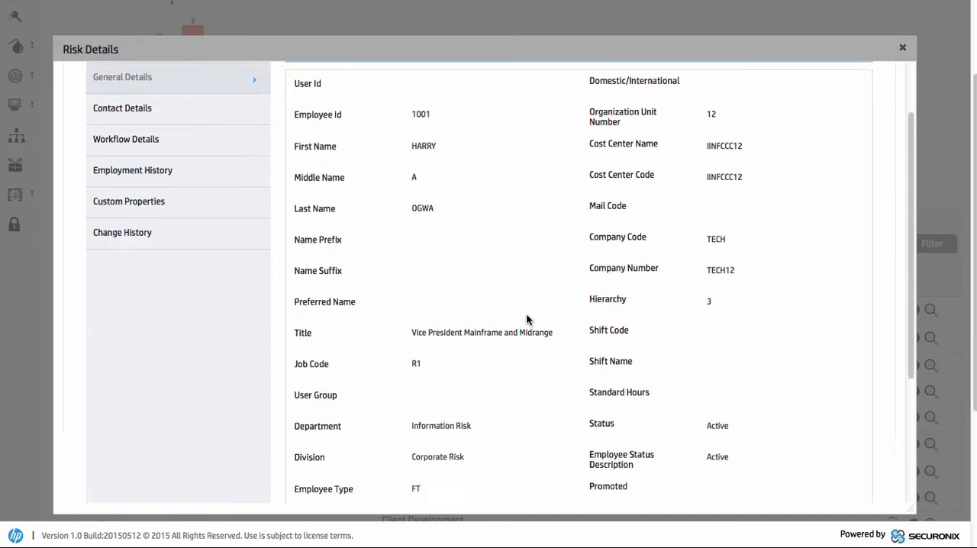
scroll(down, 3)
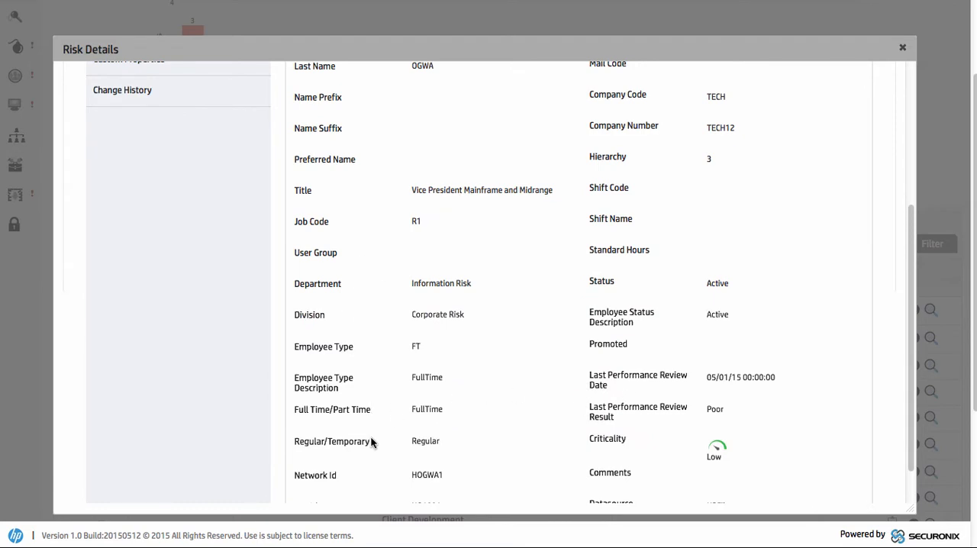
mouse_move(436, 459)
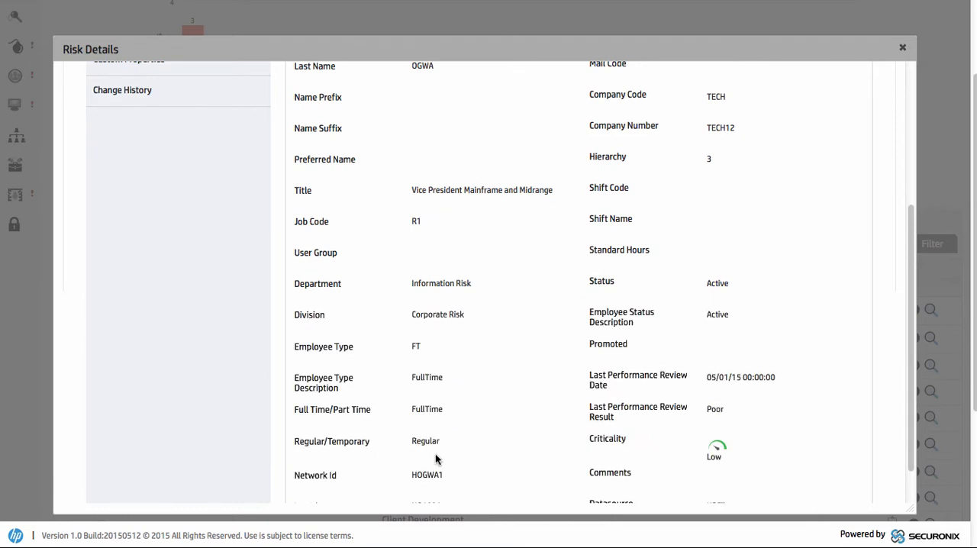
scroll(up, 3)
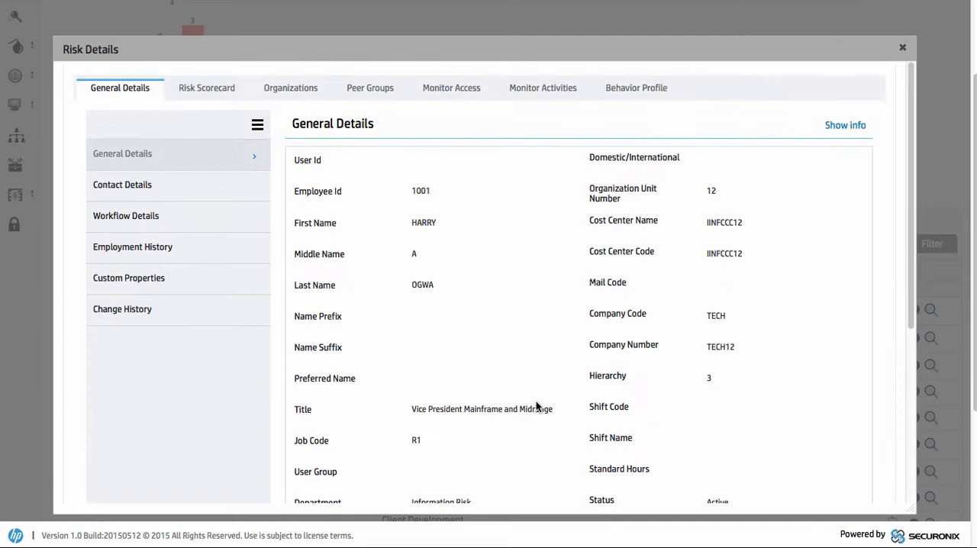
click(122, 183)
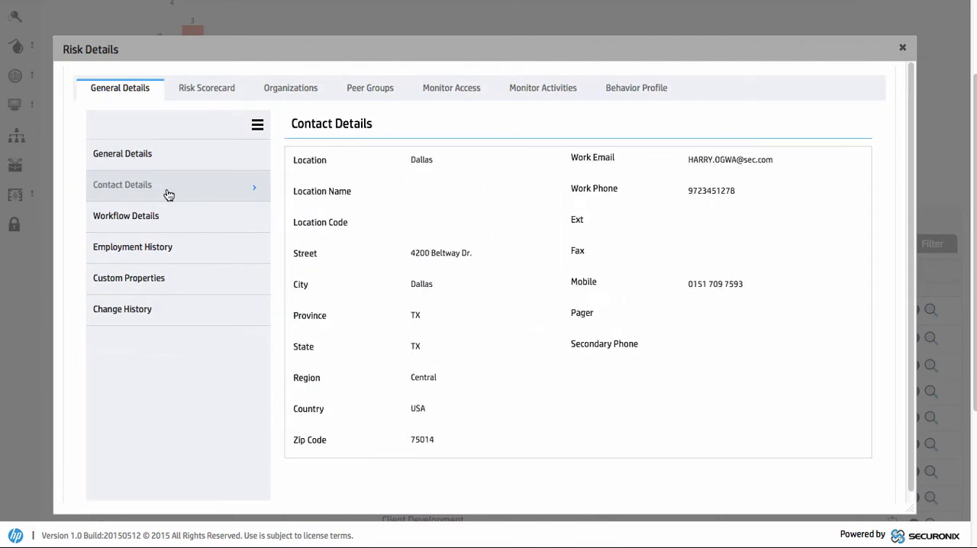
mouse_move(571, 304)
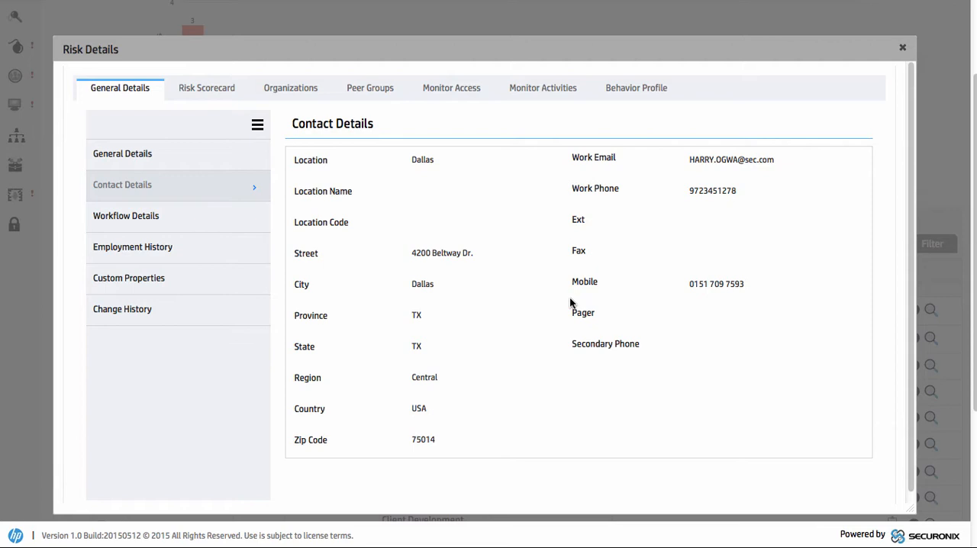
mouse_move(277, 230)
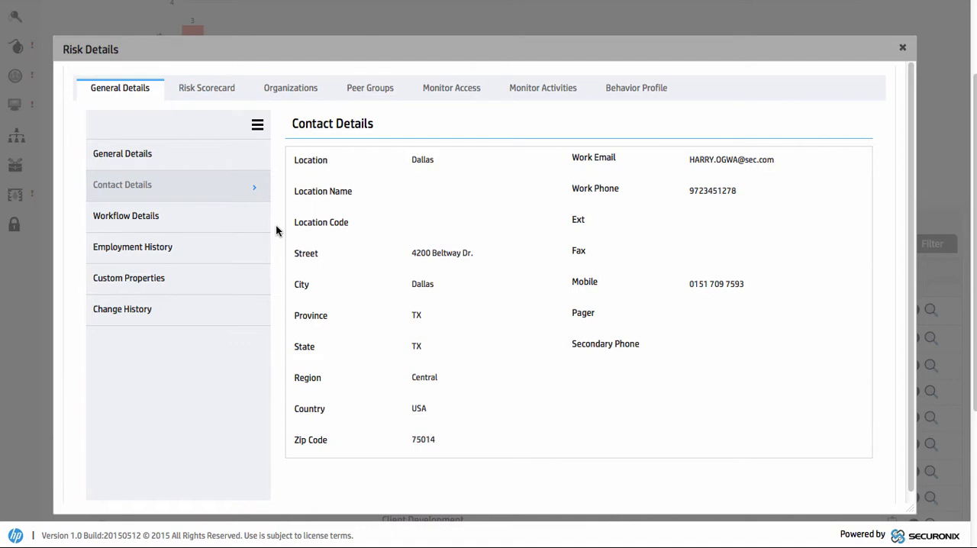
mouse_move(244, 232)
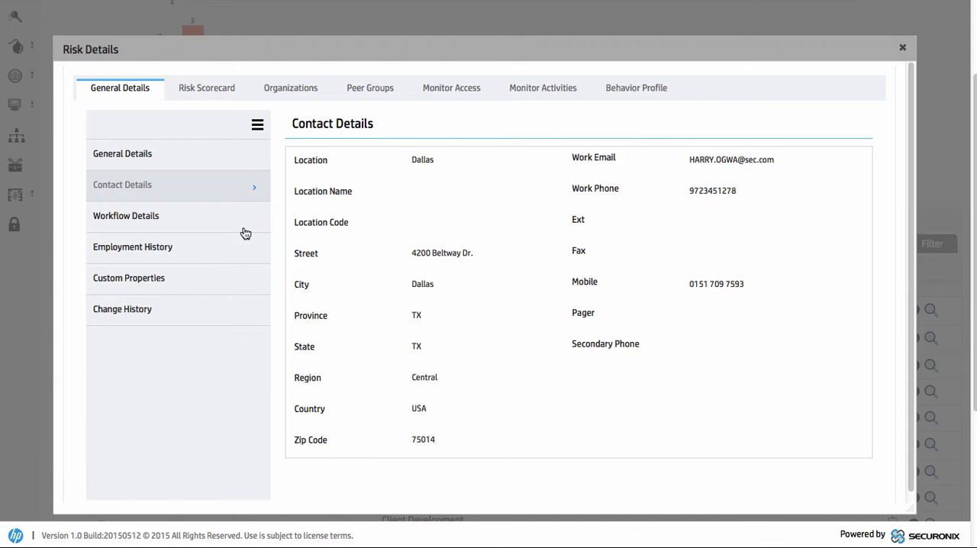
click(132, 247)
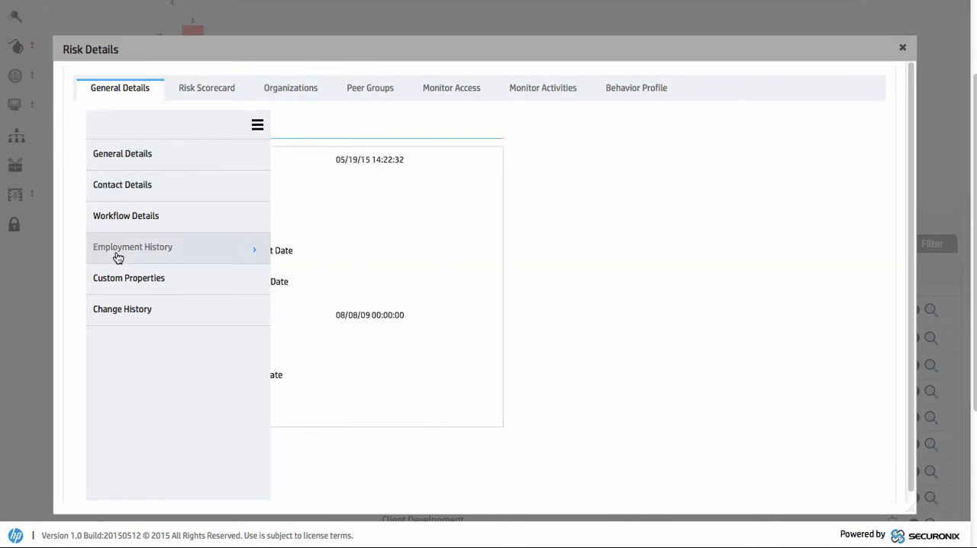
click(131, 248)
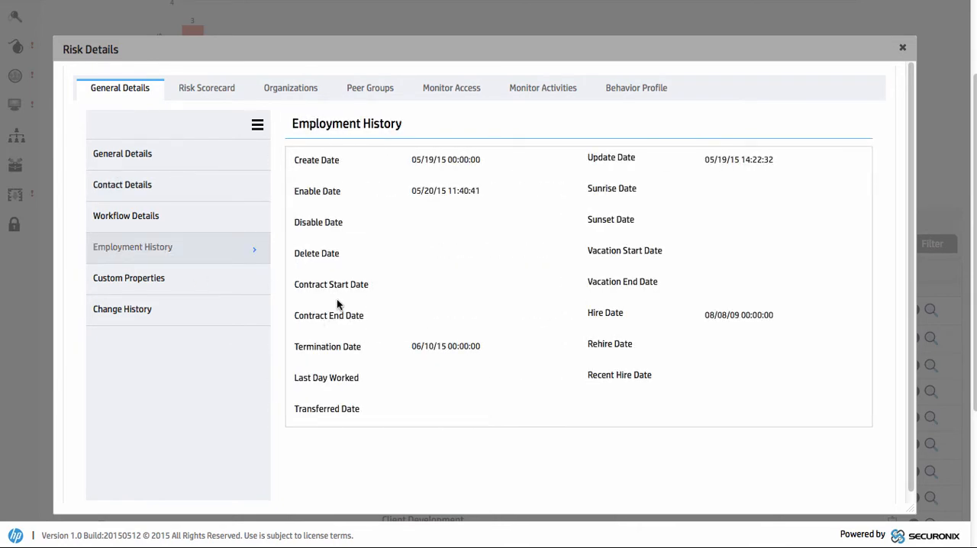
mouse_move(491, 369)
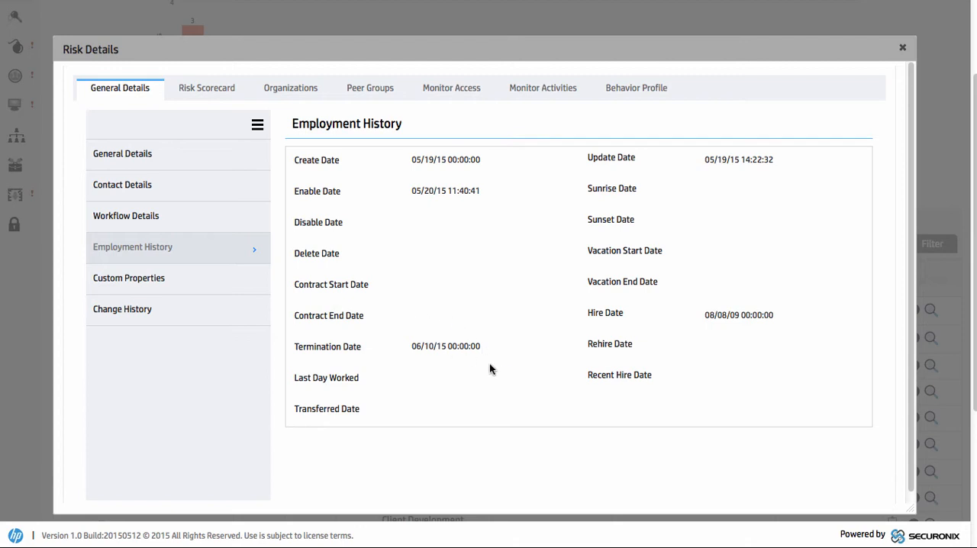
click(122, 308)
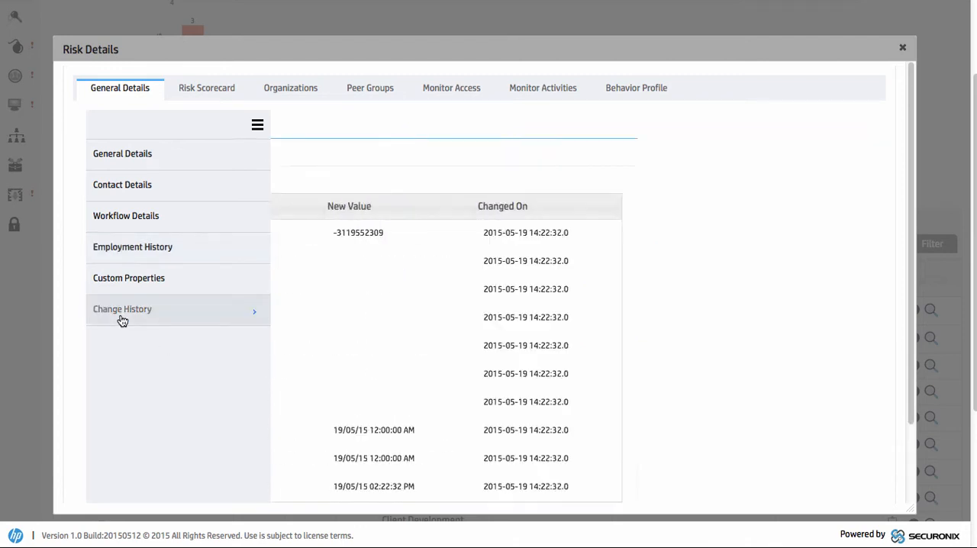
click(122, 309)
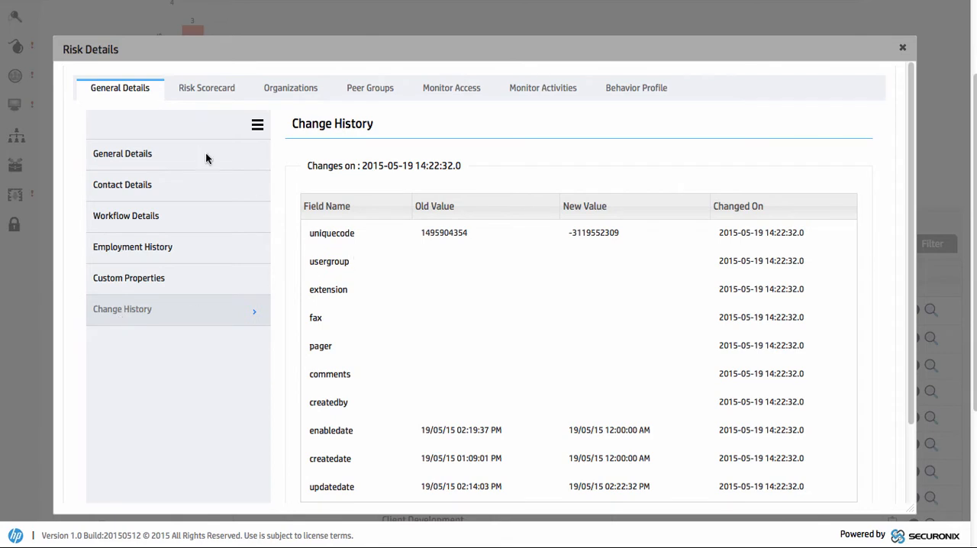
scroll(down, 3)
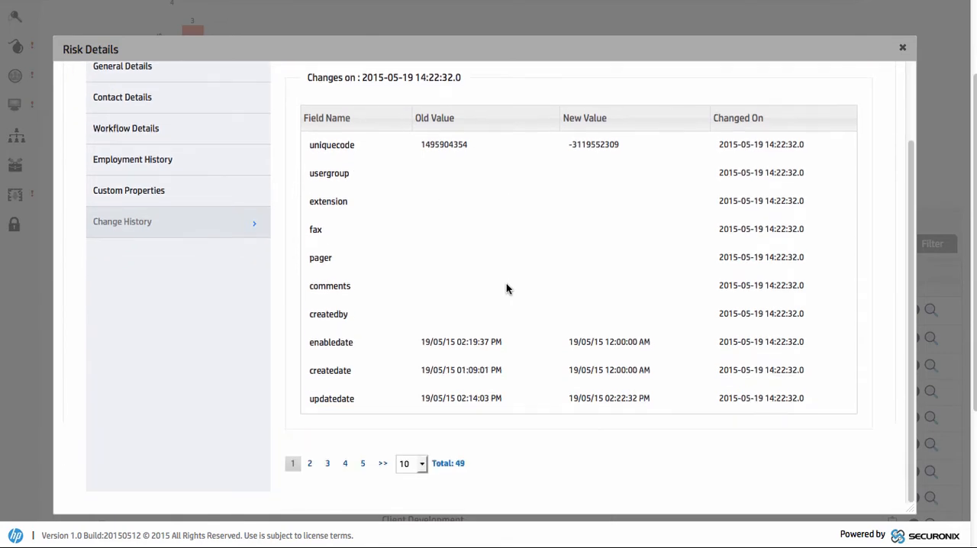
mouse_move(383, 406)
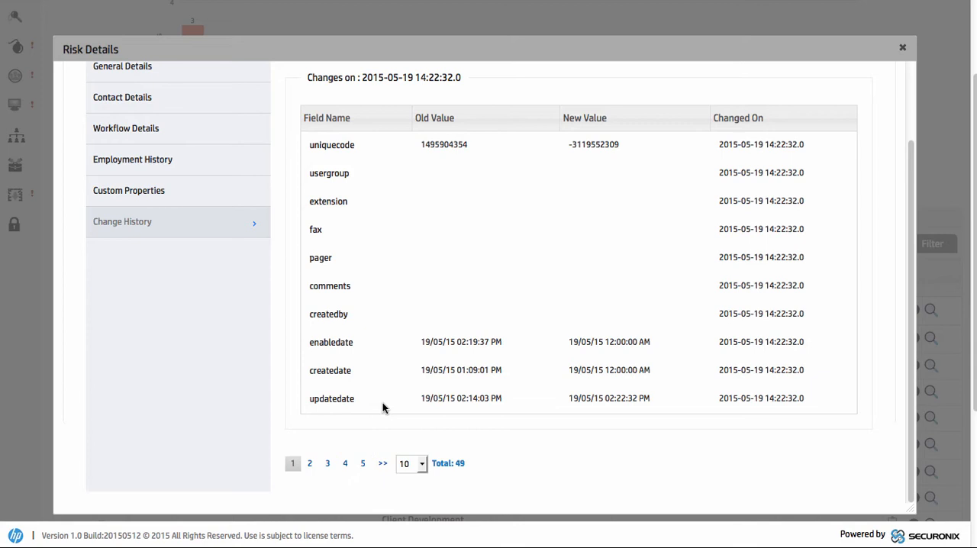
scroll(up, 3)
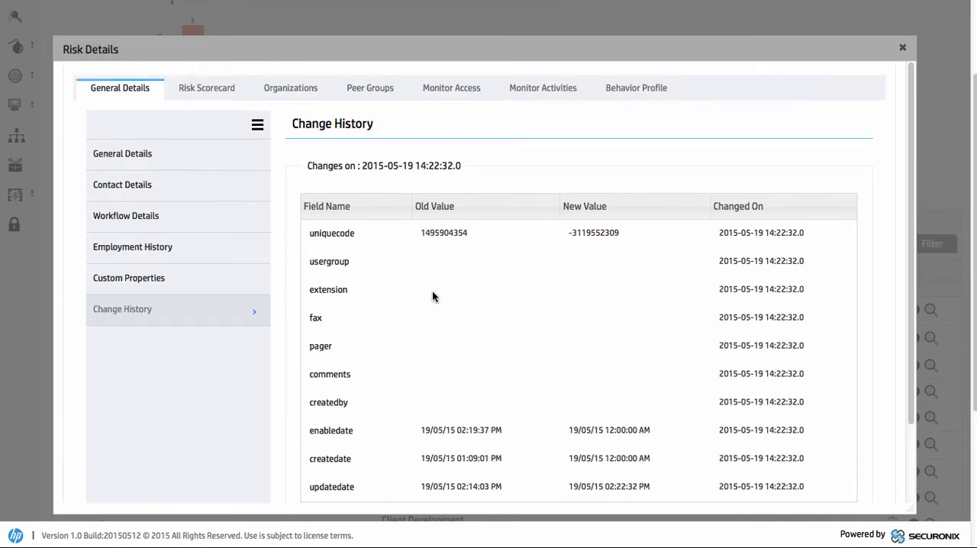
mouse_move(632, 78)
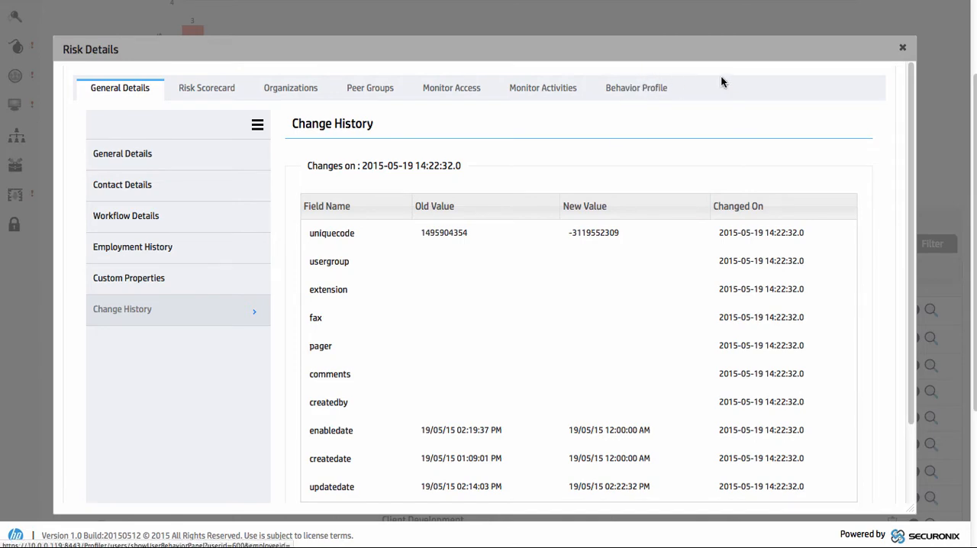
click(902, 47)
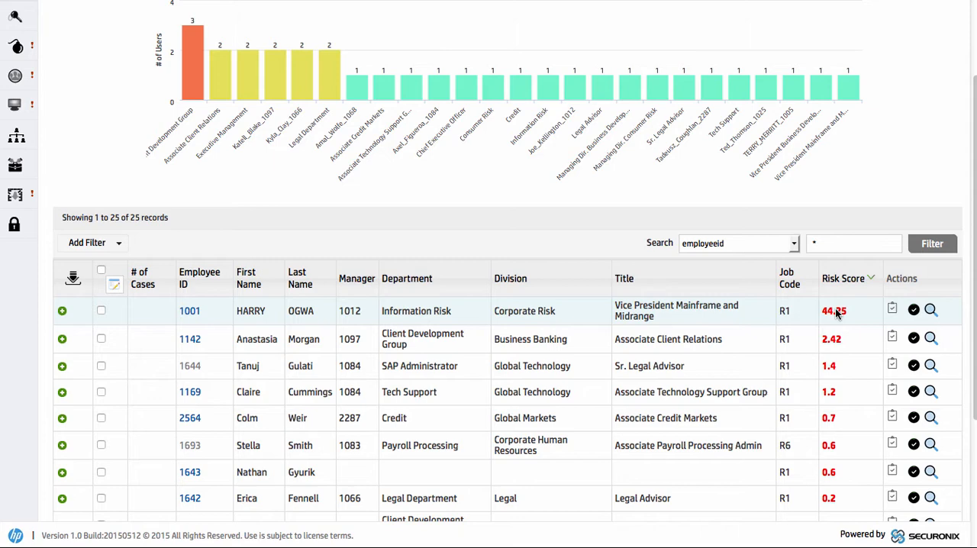
click(61, 312)
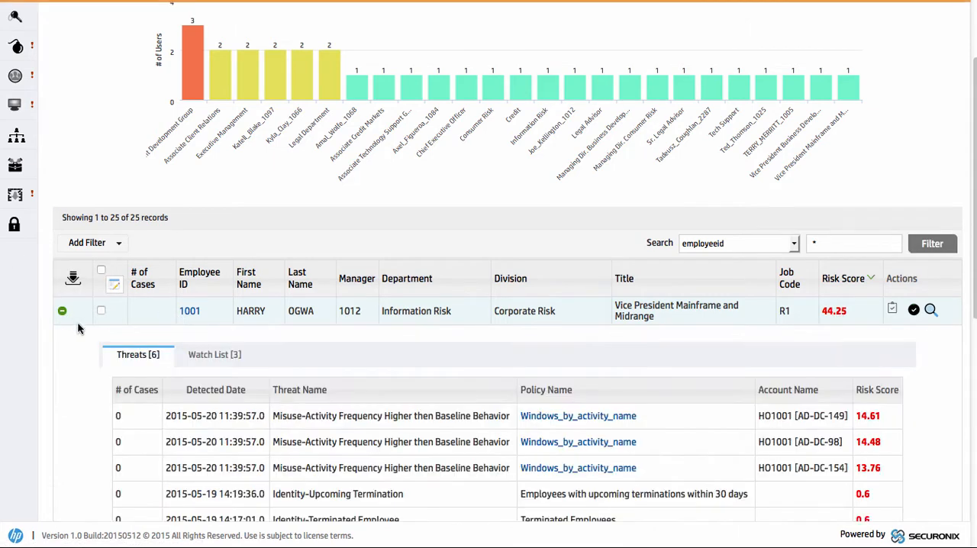
scroll(down, 3)
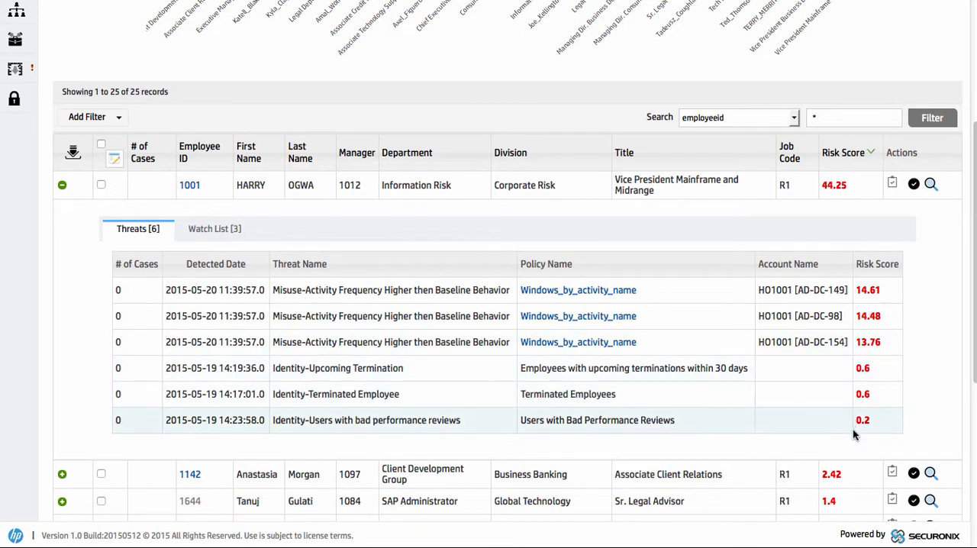
mouse_move(884, 415)
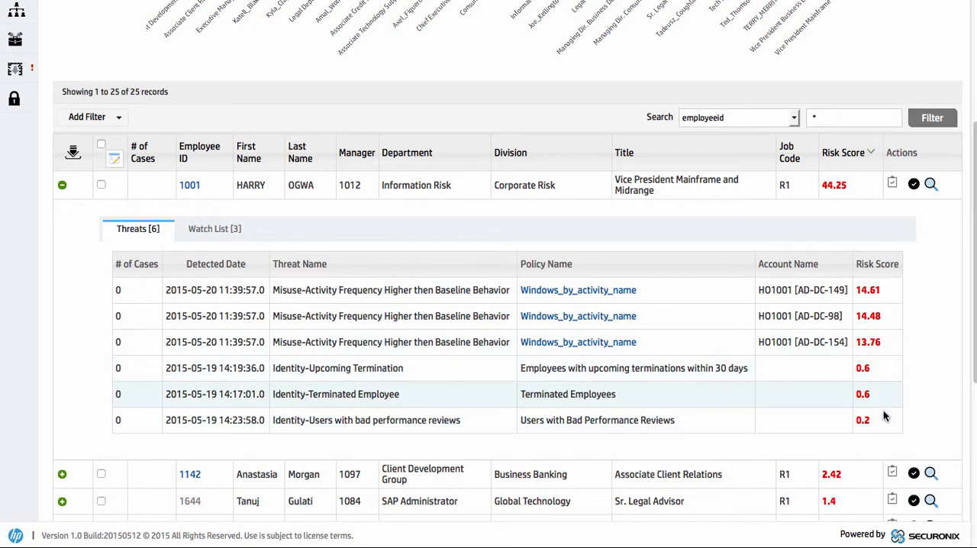
mouse_move(852, 383)
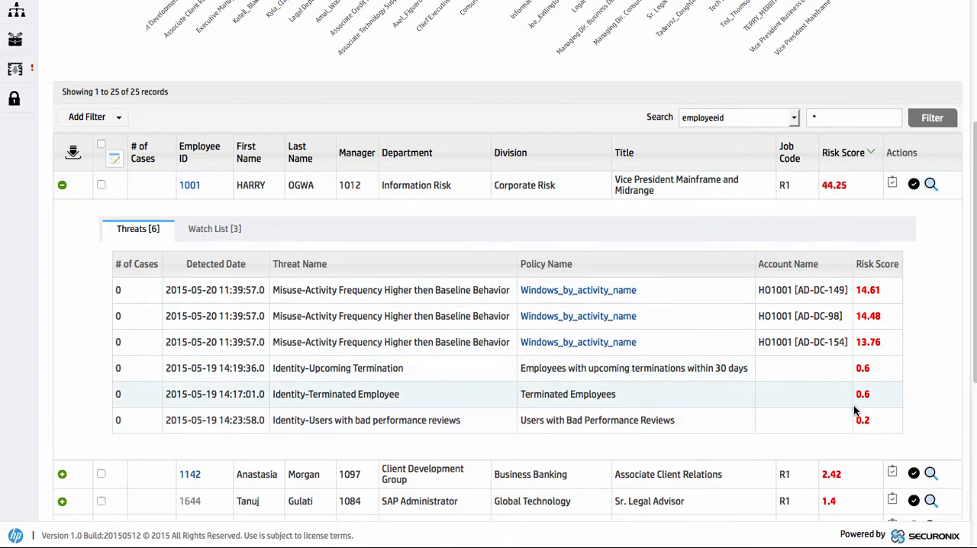
mouse_move(858, 363)
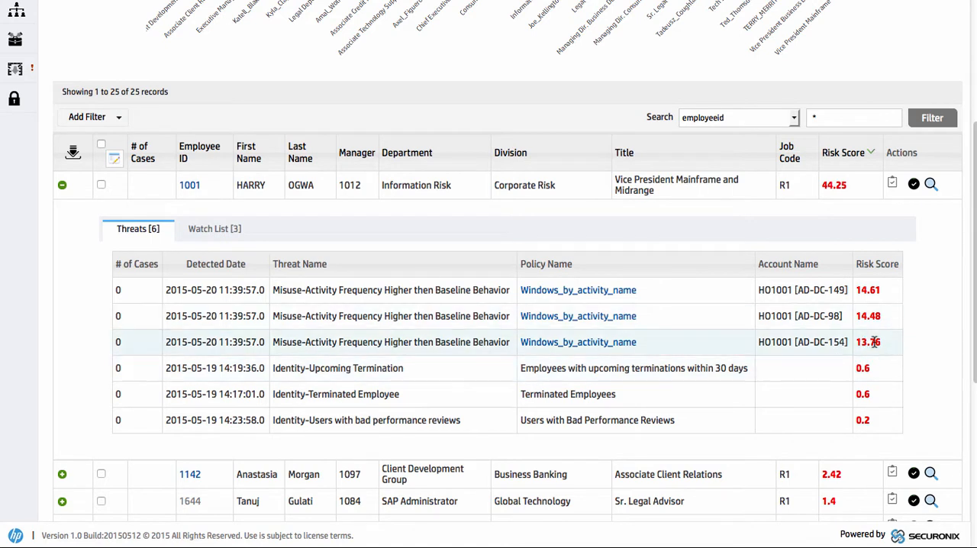
mouse_move(359, 357)
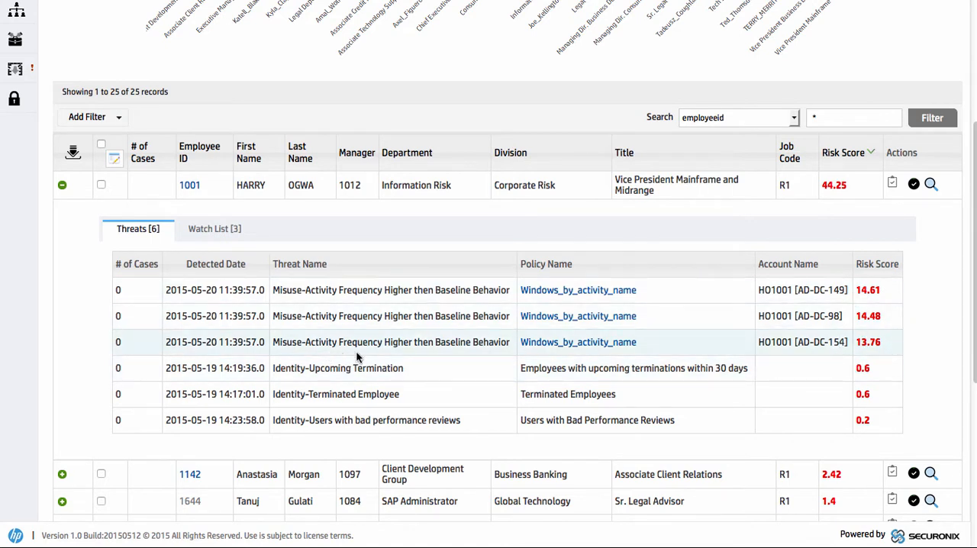
mouse_move(389, 290)
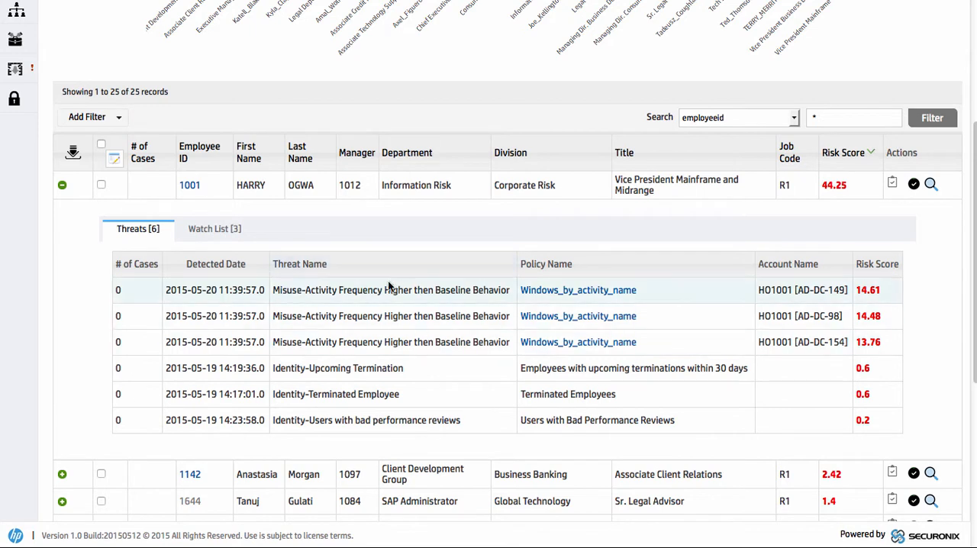
mouse_move(409, 304)
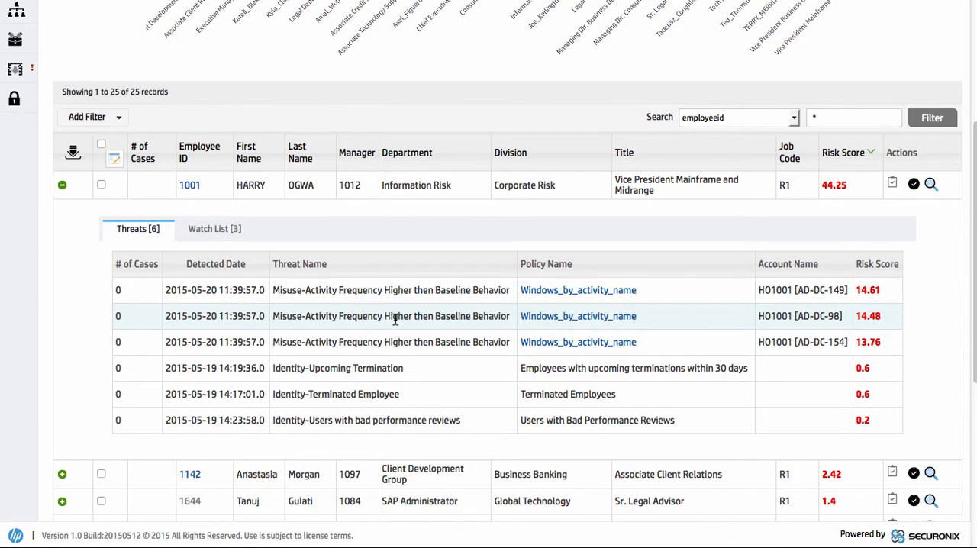
mouse_move(214, 229)
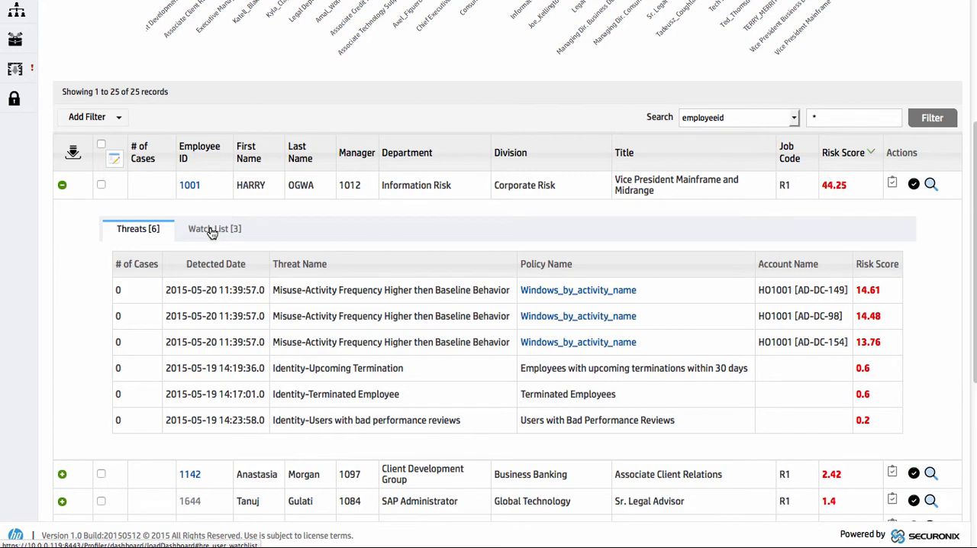
click(214, 229)
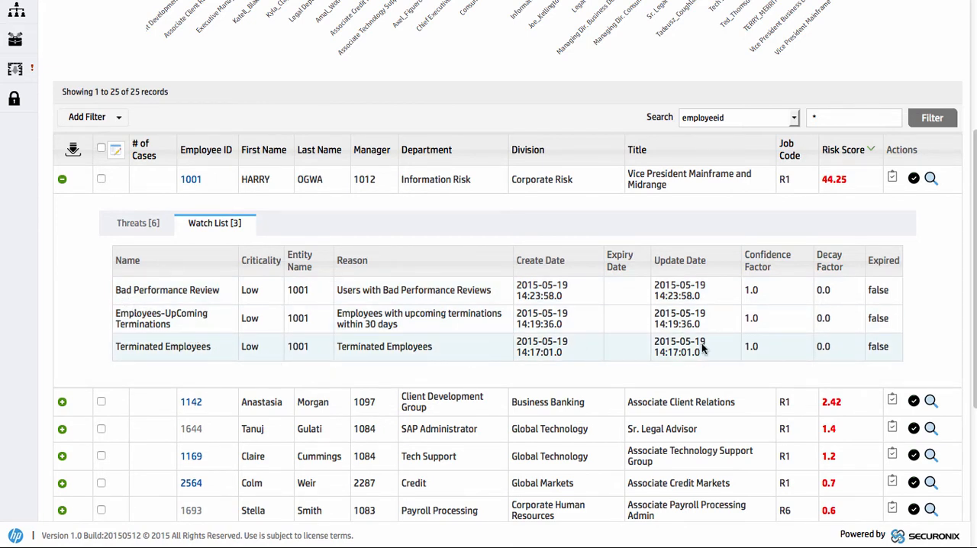
mouse_move(421, 341)
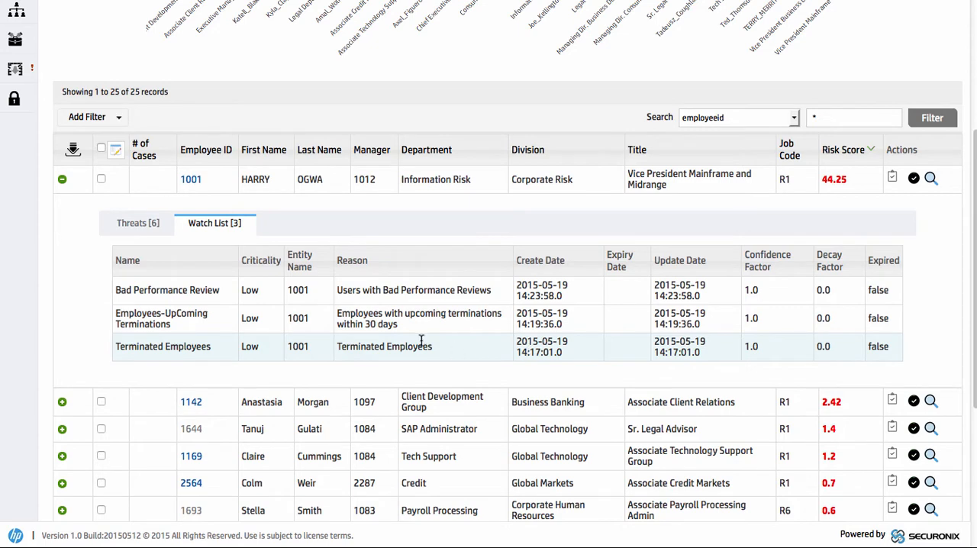
click(137, 223)
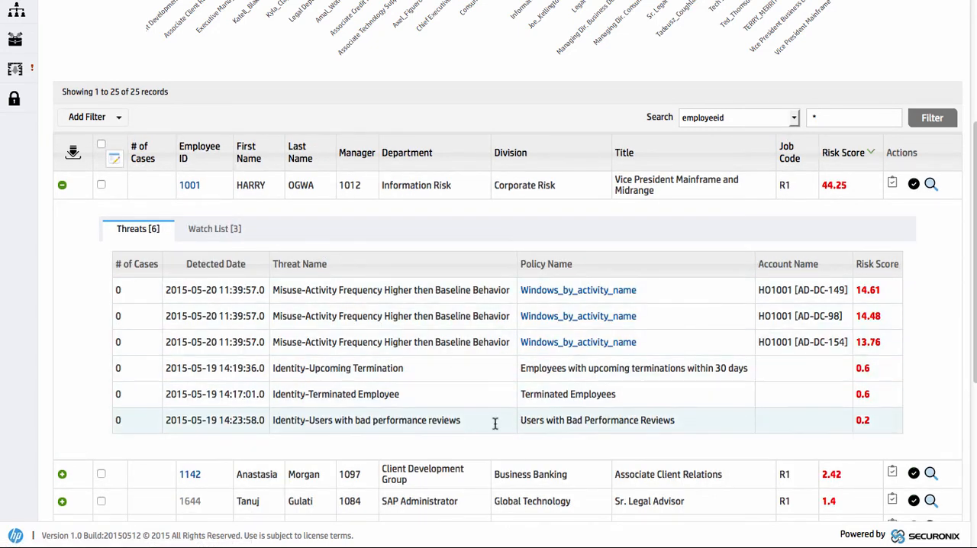
mouse_move(446, 397)
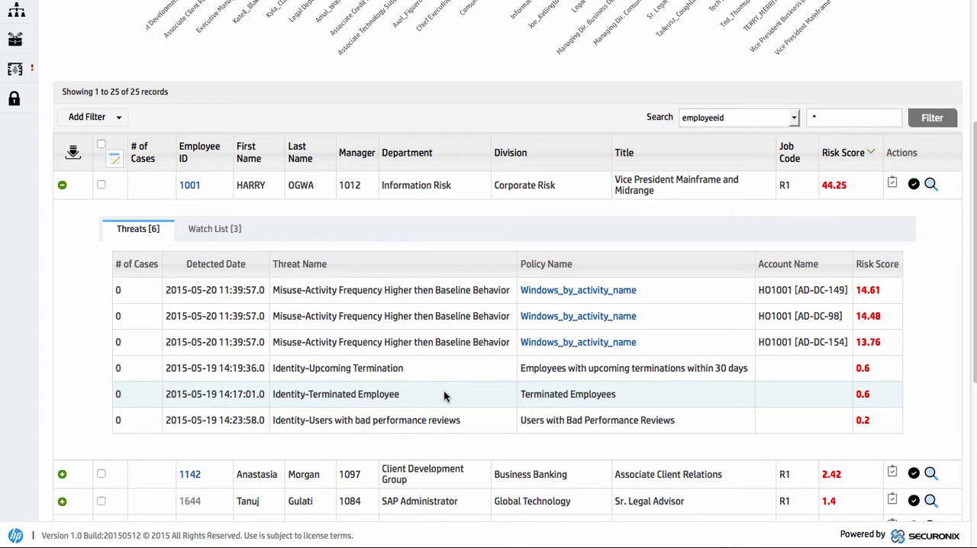
click(577, 290)
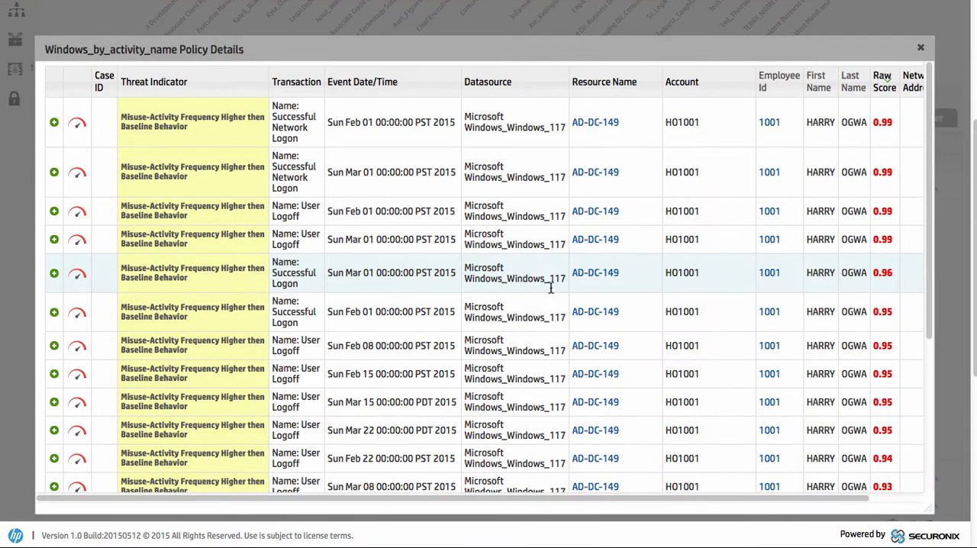
scroll(down, 3)
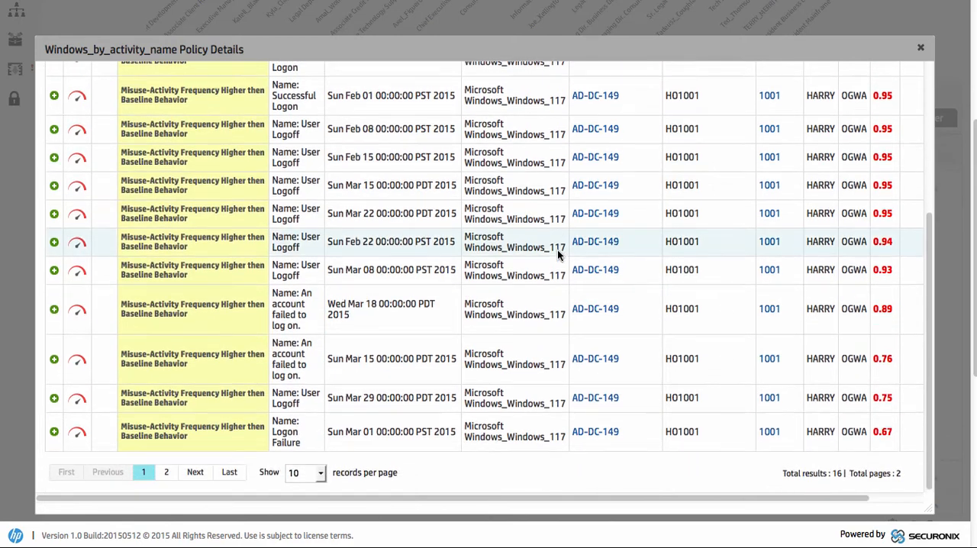
scroll(up, 3)
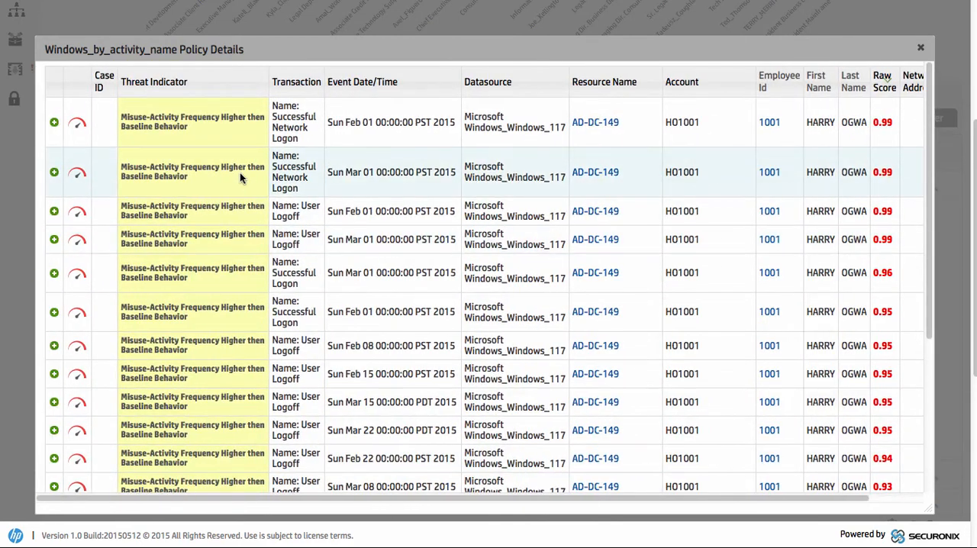
mouse_move(622, 180)
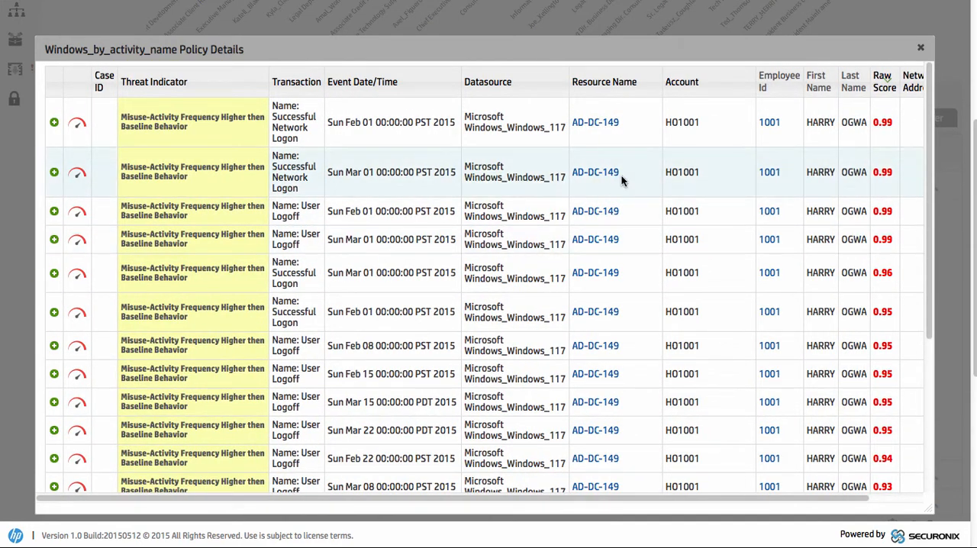
mouse_move(145, 199)
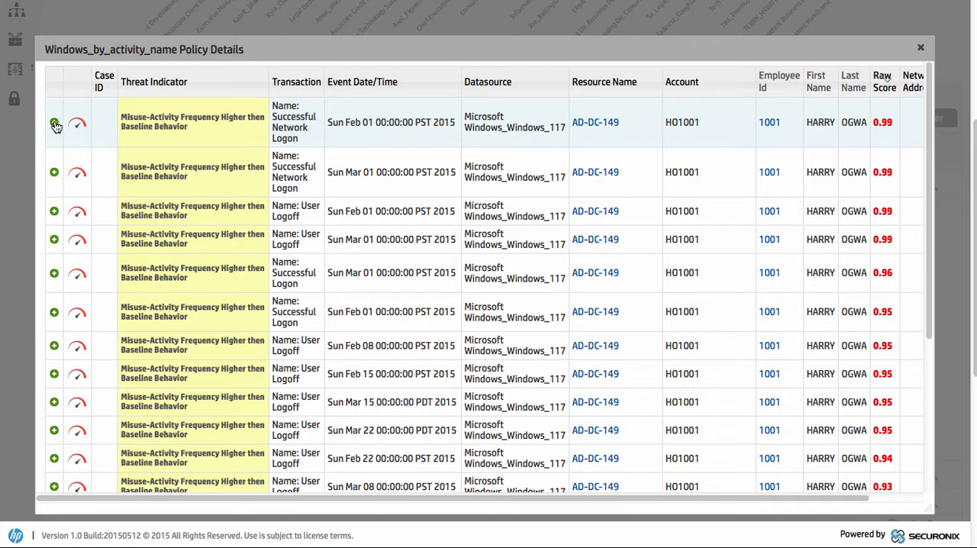
- Expand the first event to show its Monthly Usage Threshold check: frequency 74, baseline 1
click(55, 122)
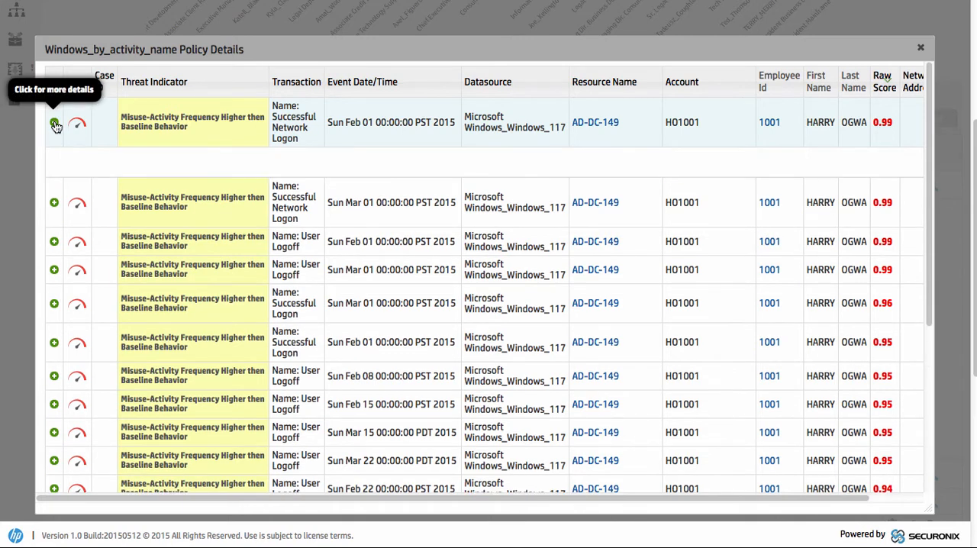
click(55, 122)
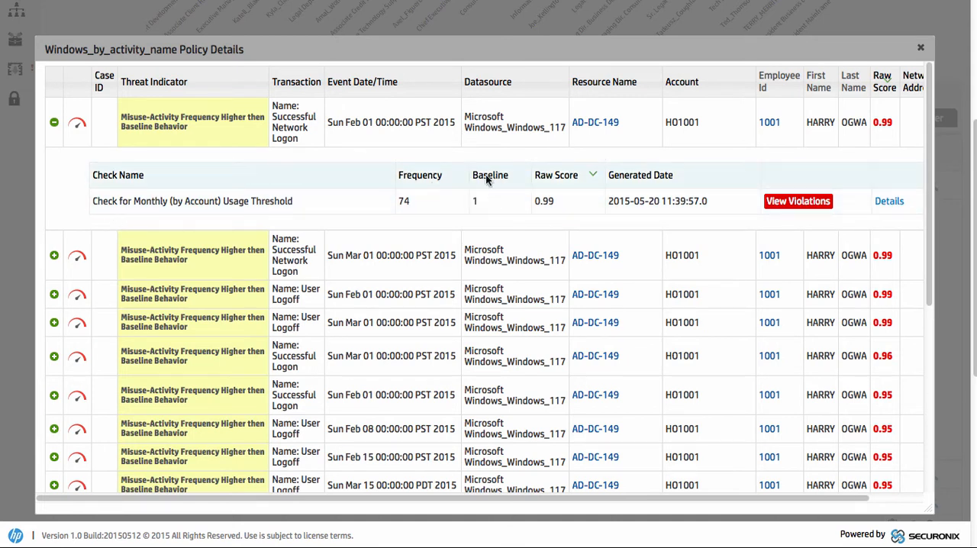
mouse_move(491, 205)
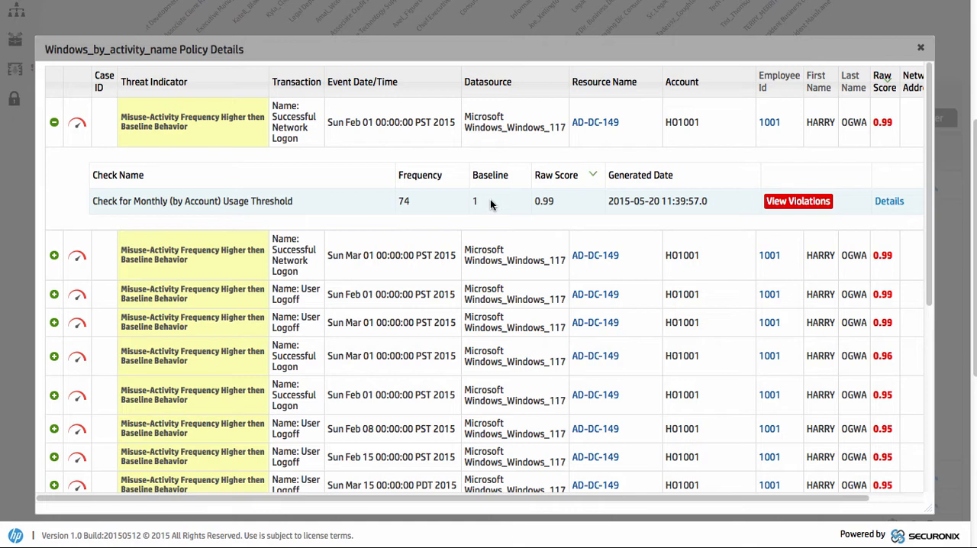
mouse_move(333, 205)
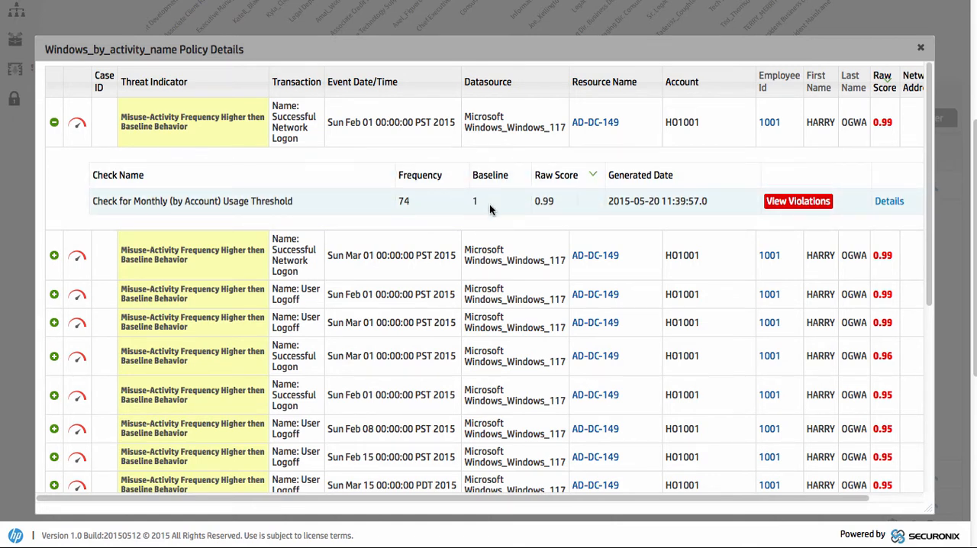
mouse_move(400, 205)
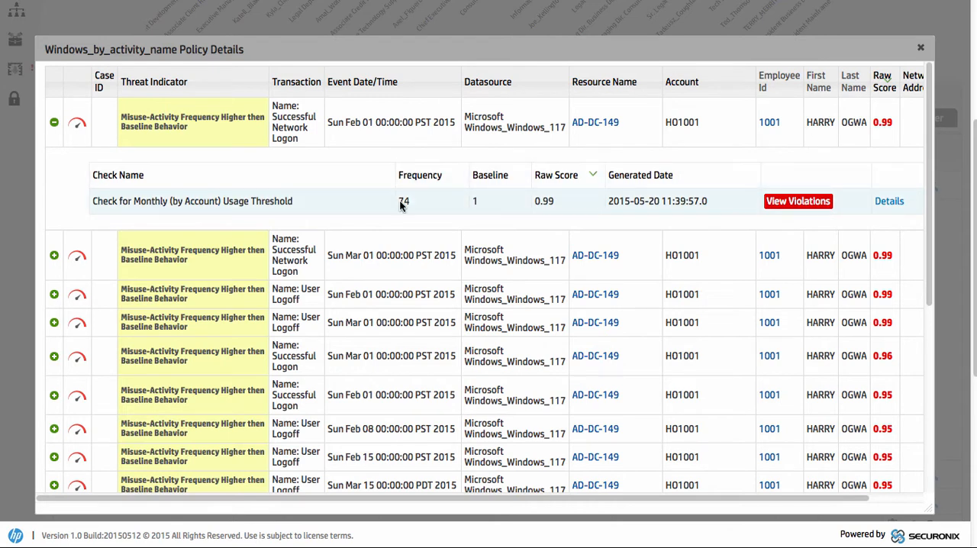
mouse_move(503, 211)
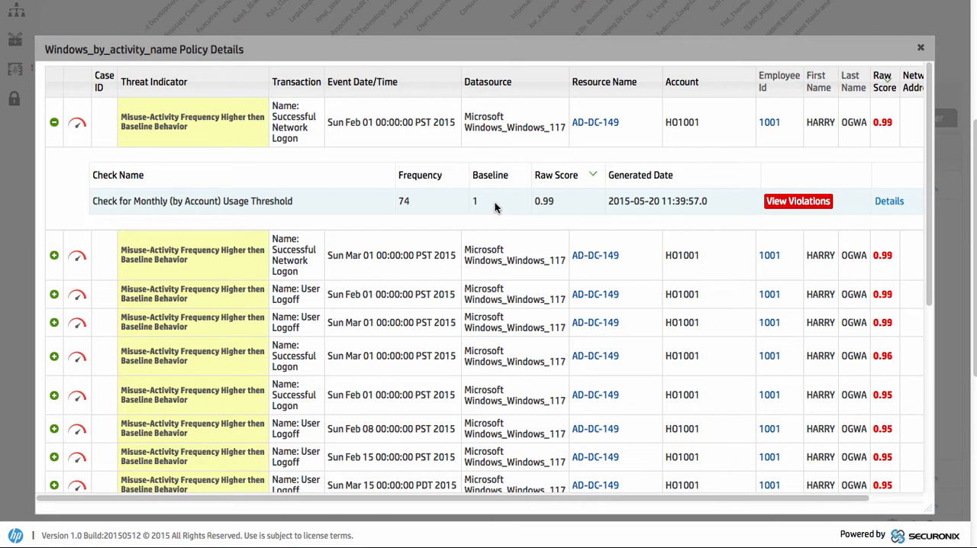
mouse_move(410, 188)
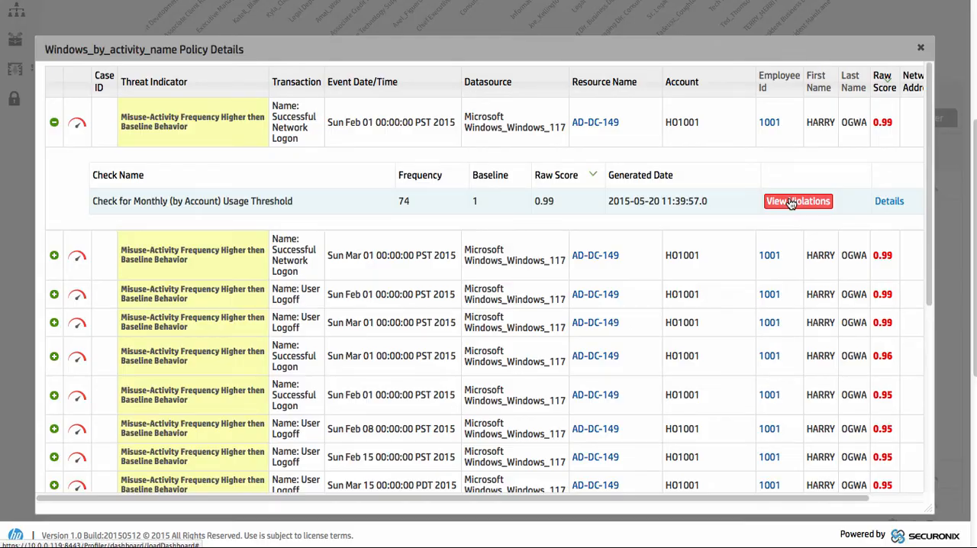
- View the violating Successful Network Logon events for H01001 with destination IPs and timestamps
click(797, 201)
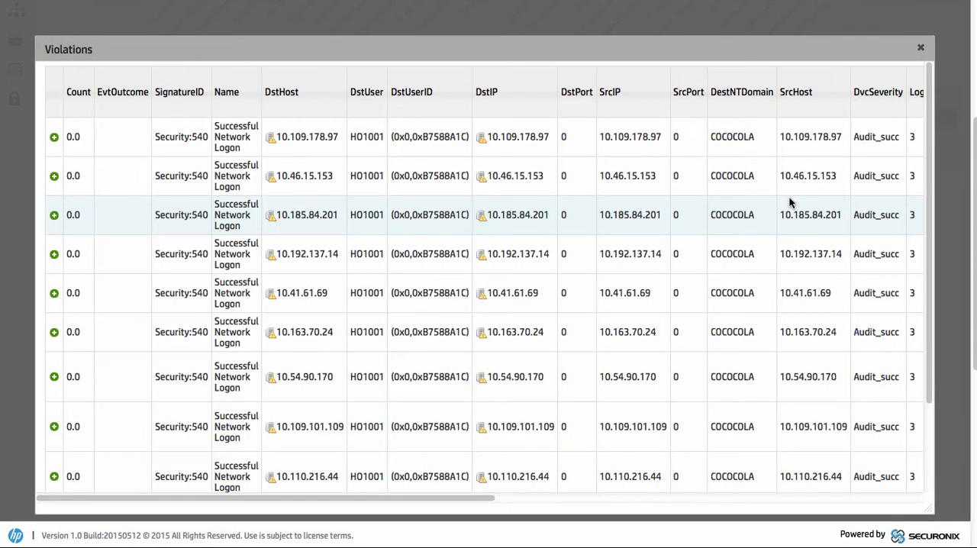
mouse_move(479, 232)
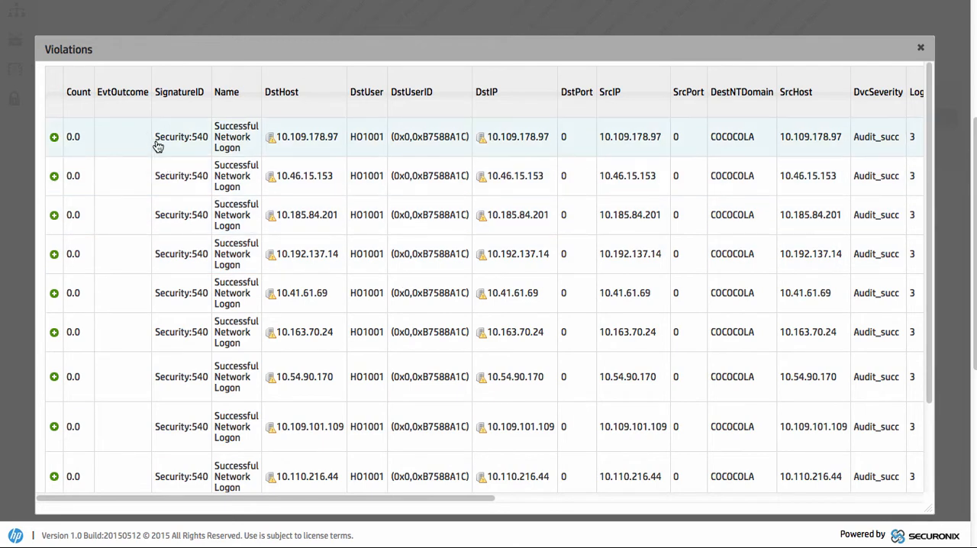
mouse_move(202, 146)
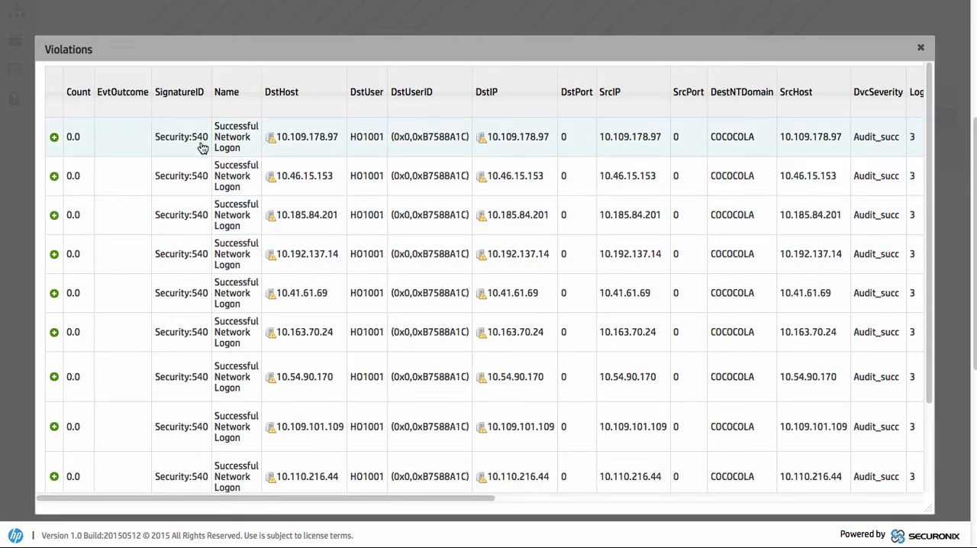
mouse_move(236, 156)
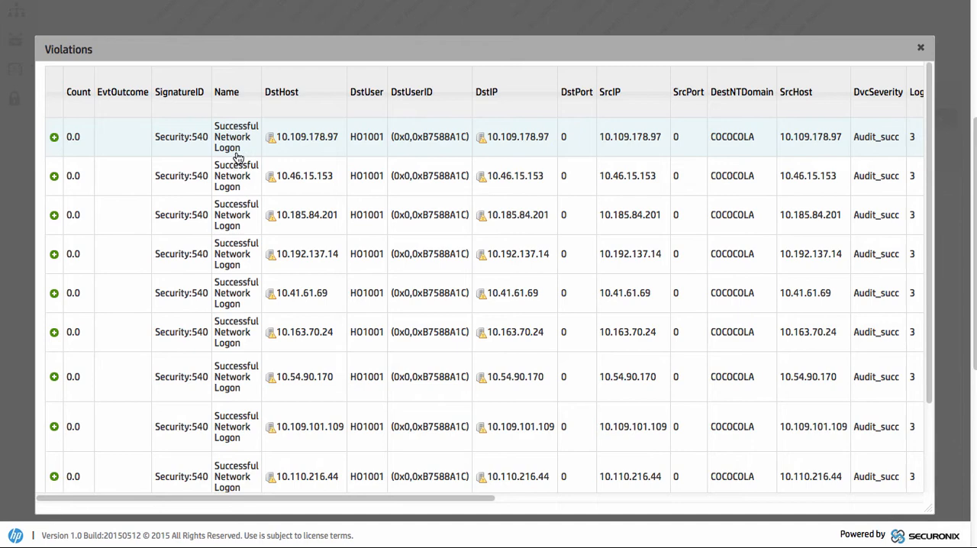
mouse_move(391, 145)
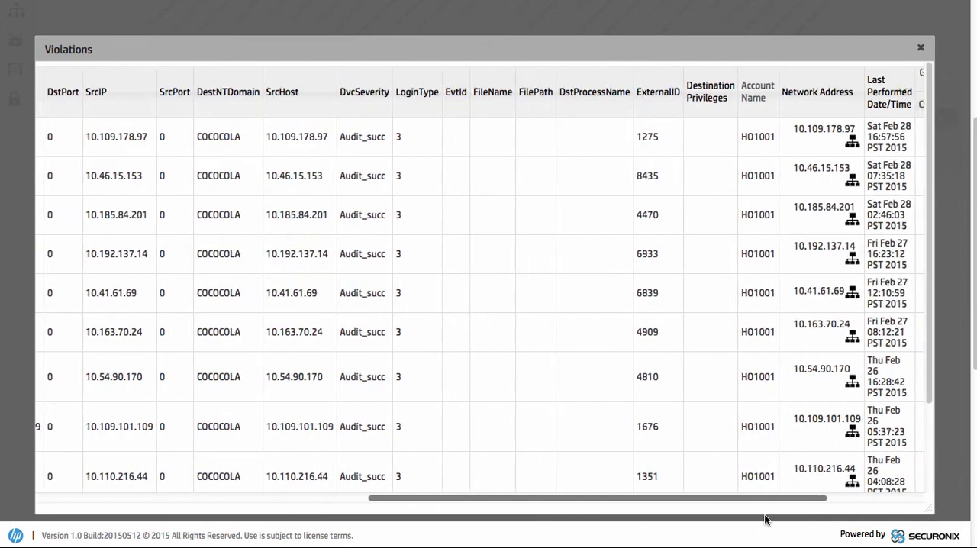
scroll(left, 3)
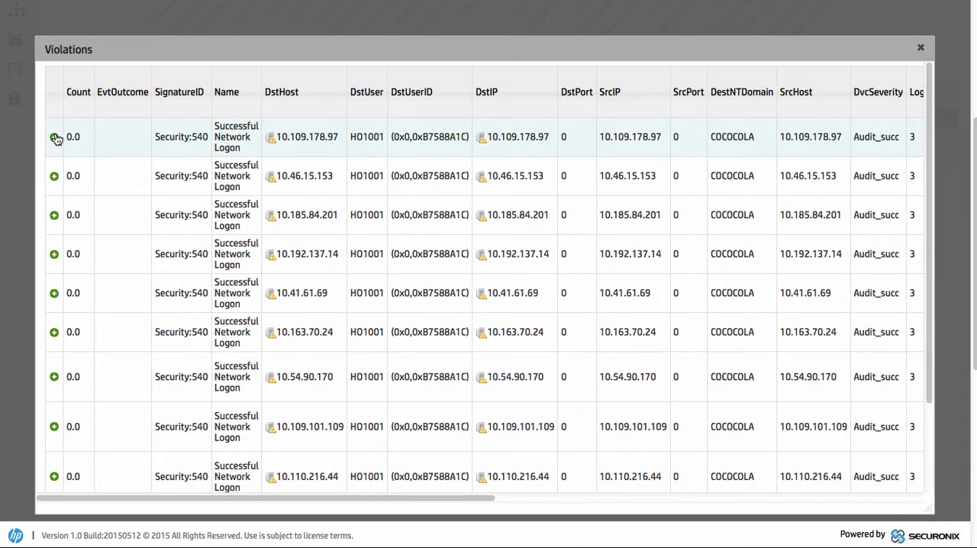
click(53, 137)
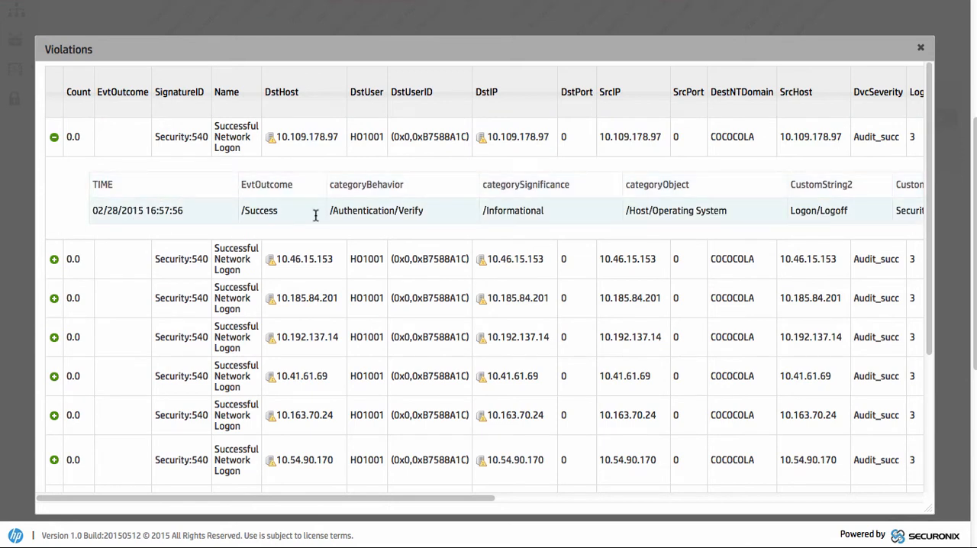
mouse_move(641, 197)
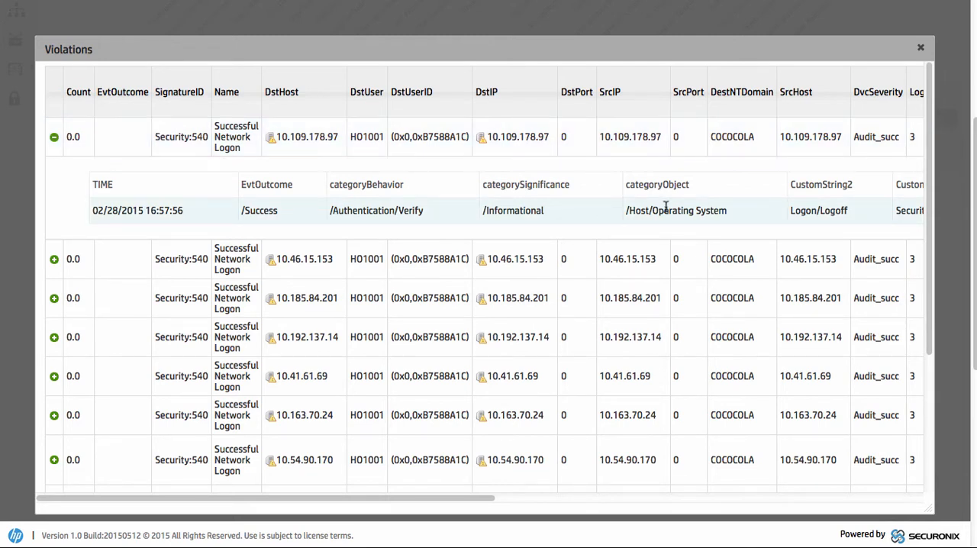
scroll(down, 3)
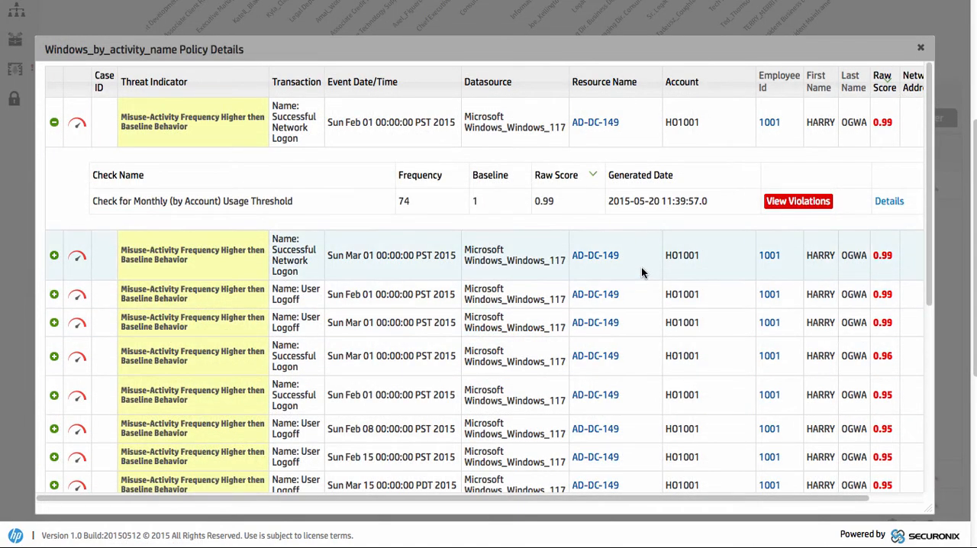
mouse_move(648, 216)
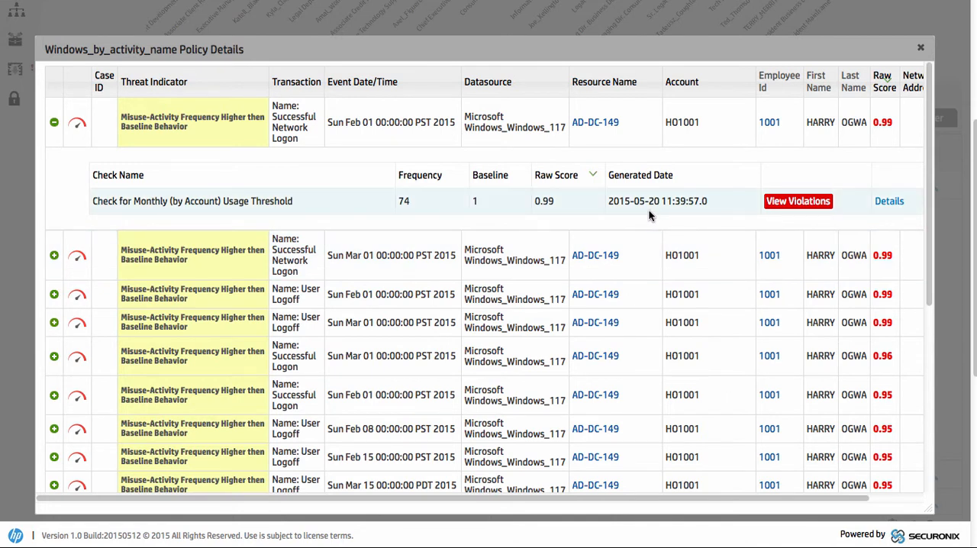
mouse_move(601, 210)
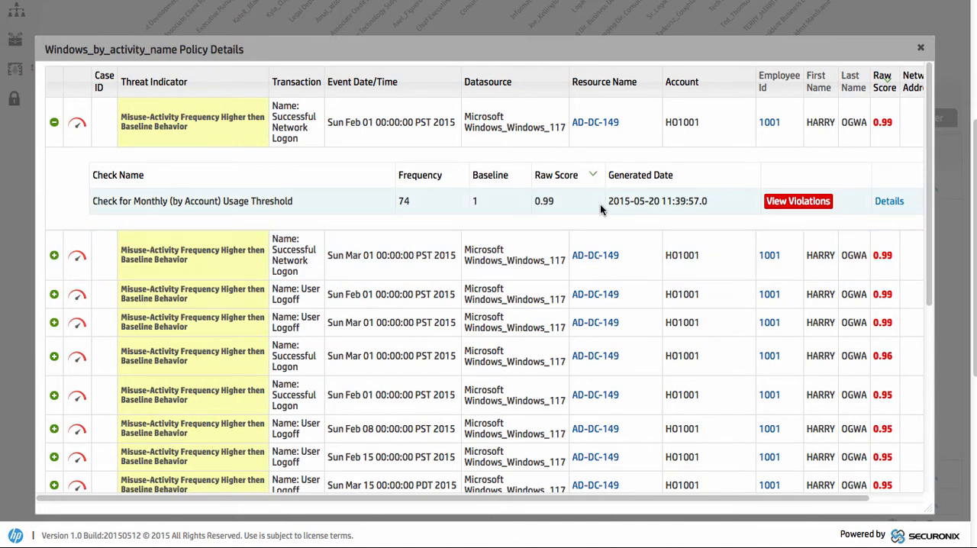
mouse_move(473, 197)
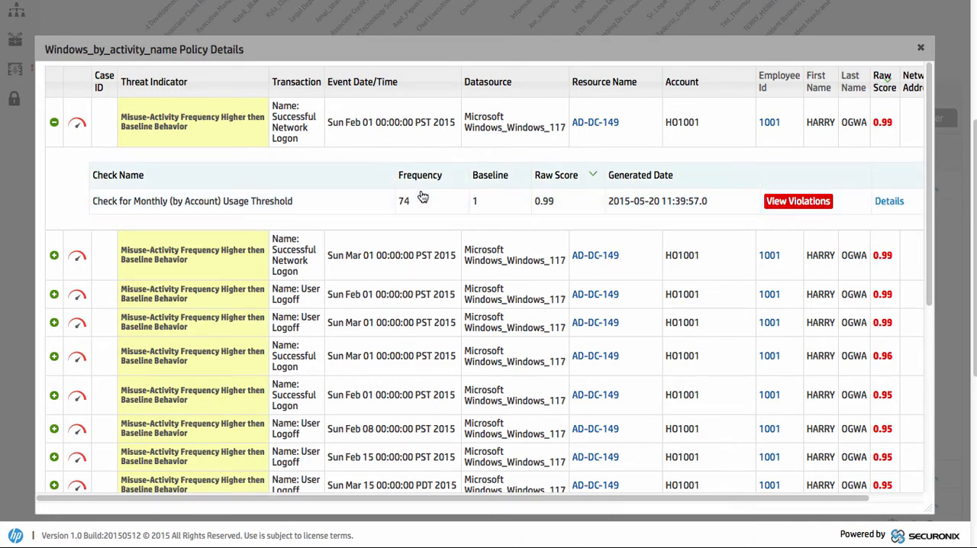
mouse_move(415, 186)
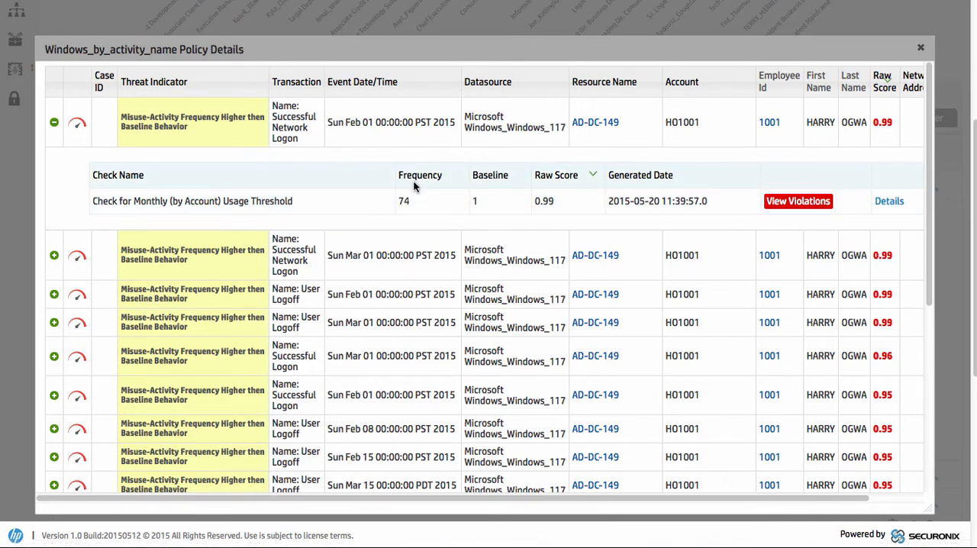
mouse_move(707, 228)
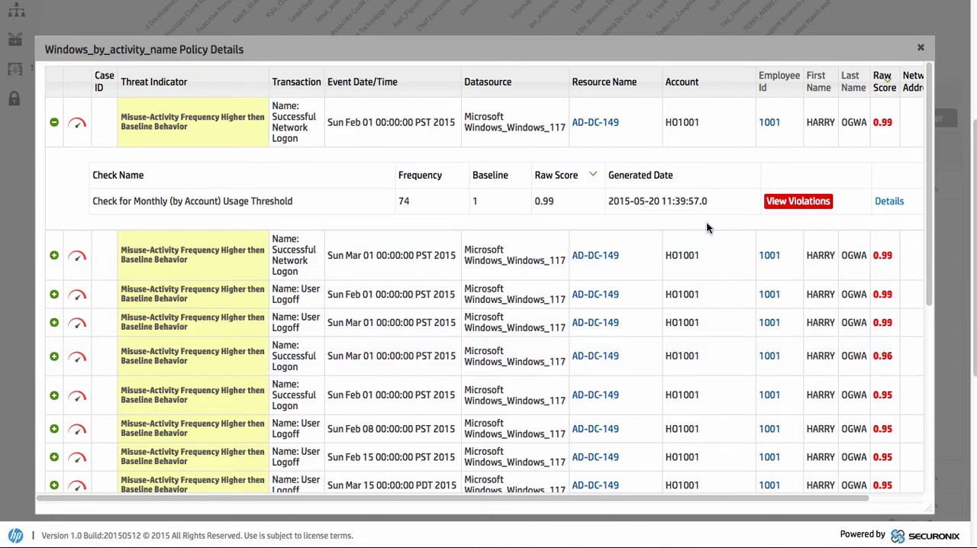
click(920, 47)
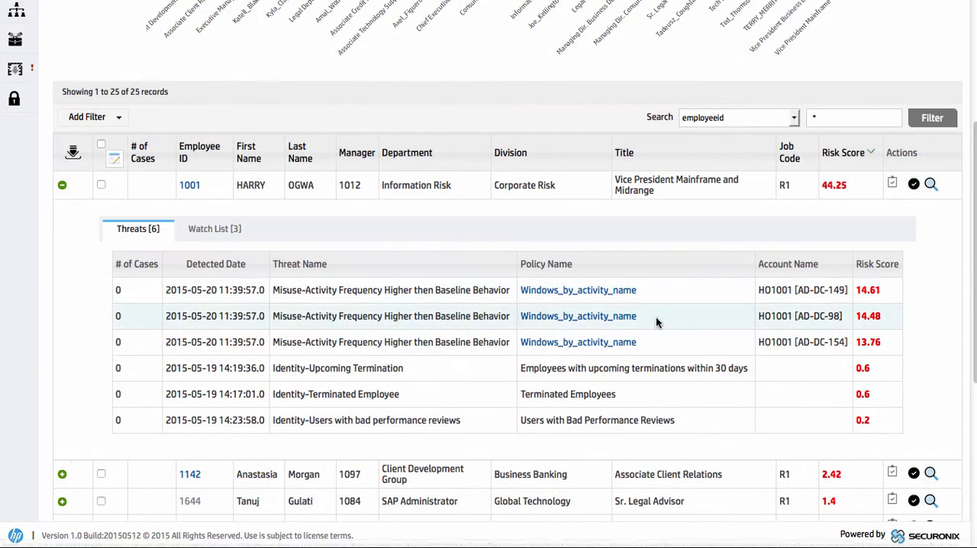
mouse_move(827, 351)
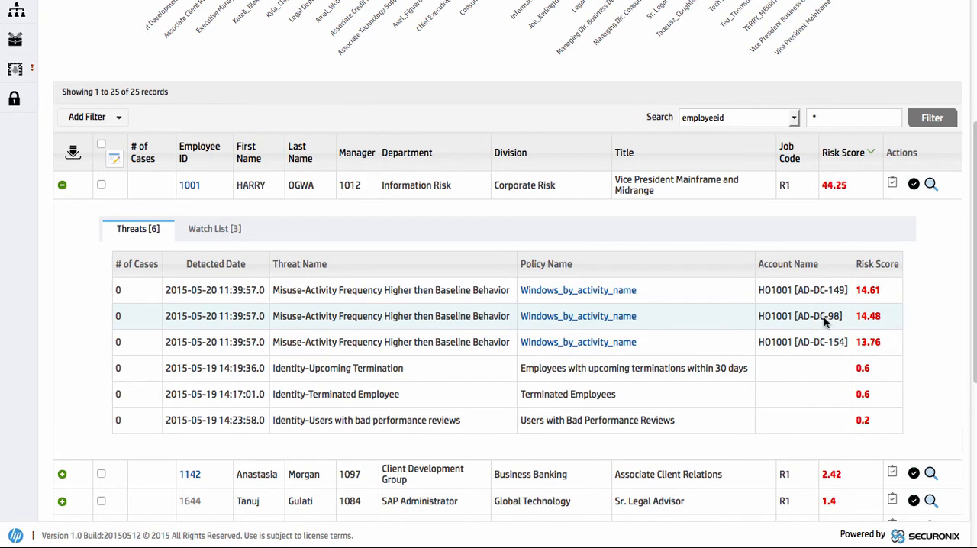
mouse_move(822, 342)
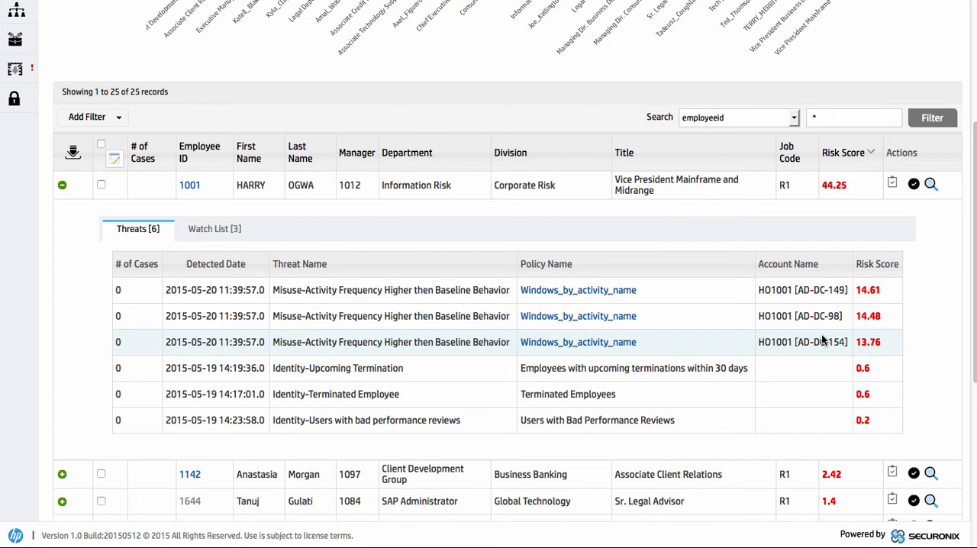
mouse_move(671, 282)
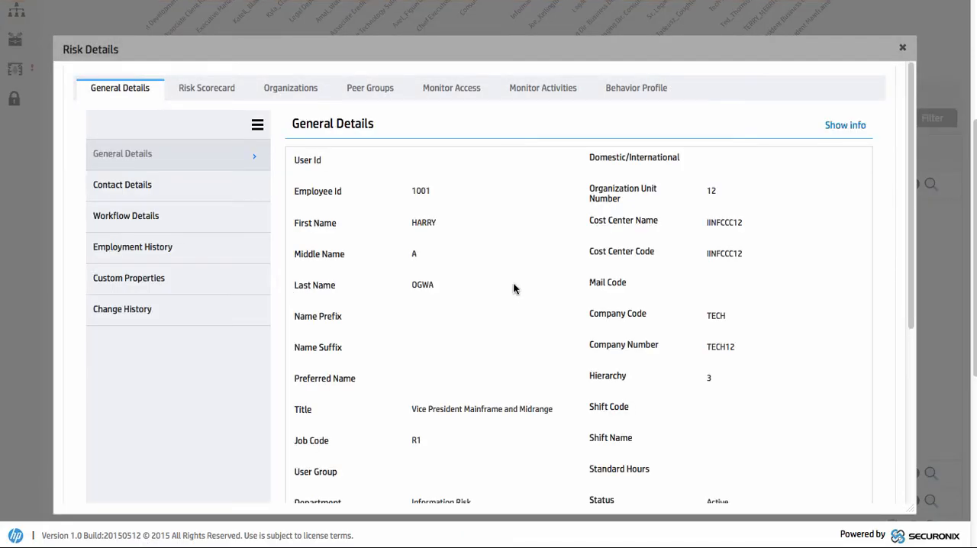
click(635, 87)
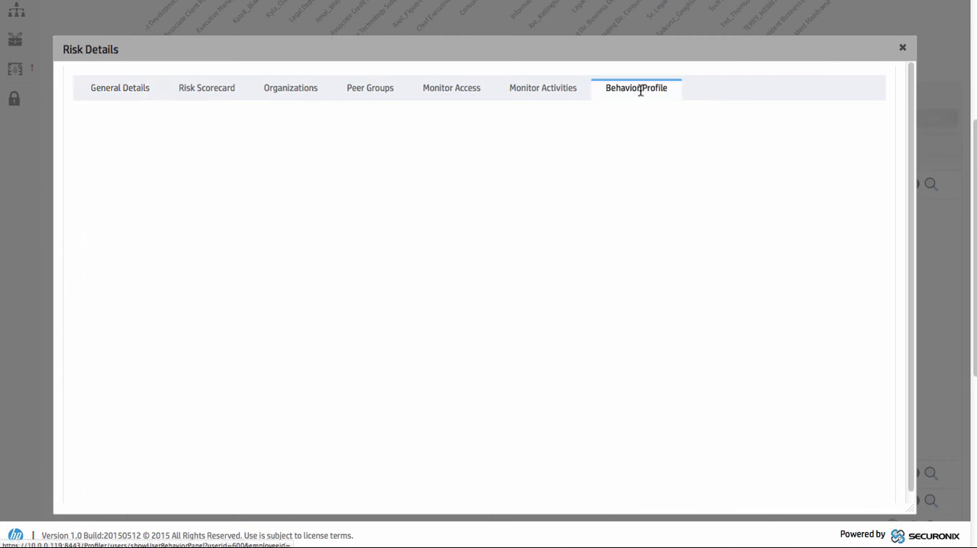
click(634, 89)
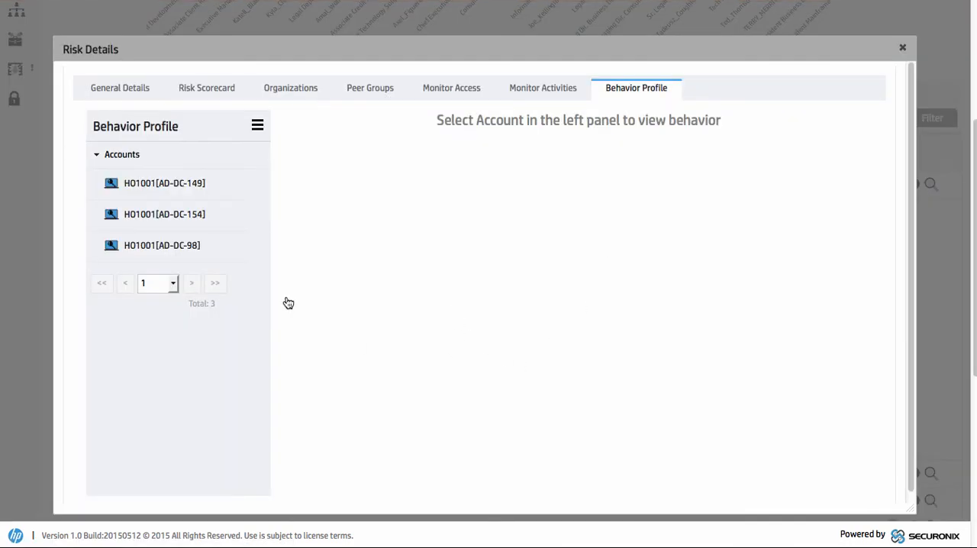
mouse_move(183, 189)
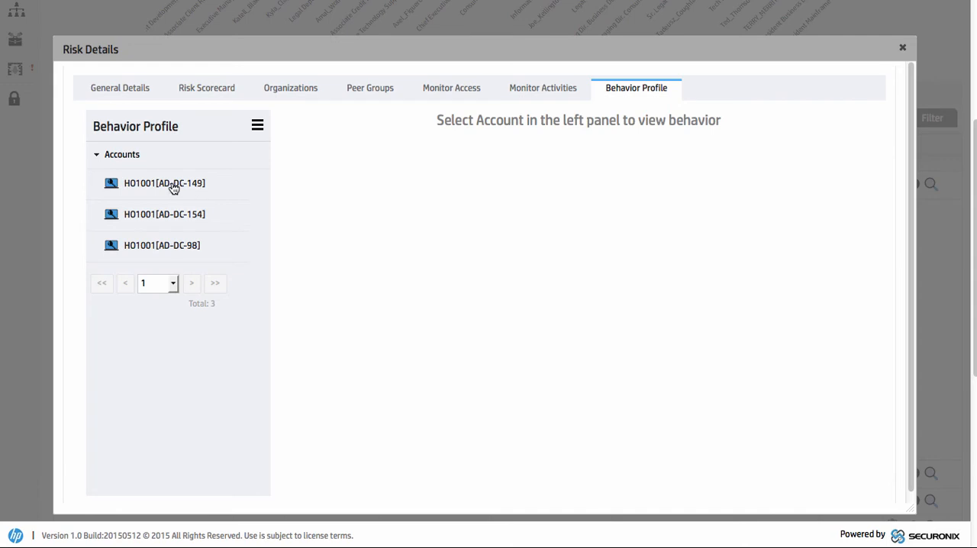
mouse_move(174, 197)
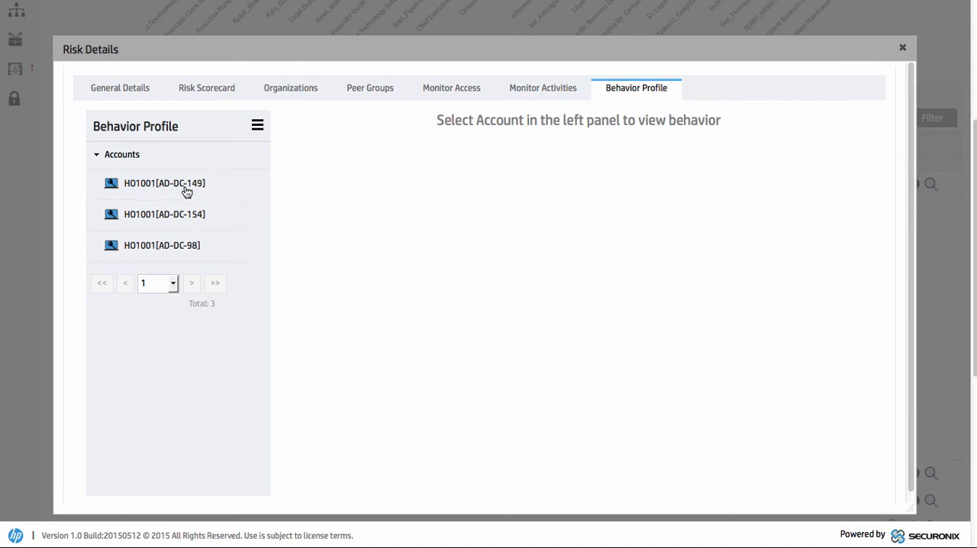
- Show account H01001[AD-DC-149]'s daily graph and move its timeline to the Mar 18, 2015 spike of 38
click(164, 183)
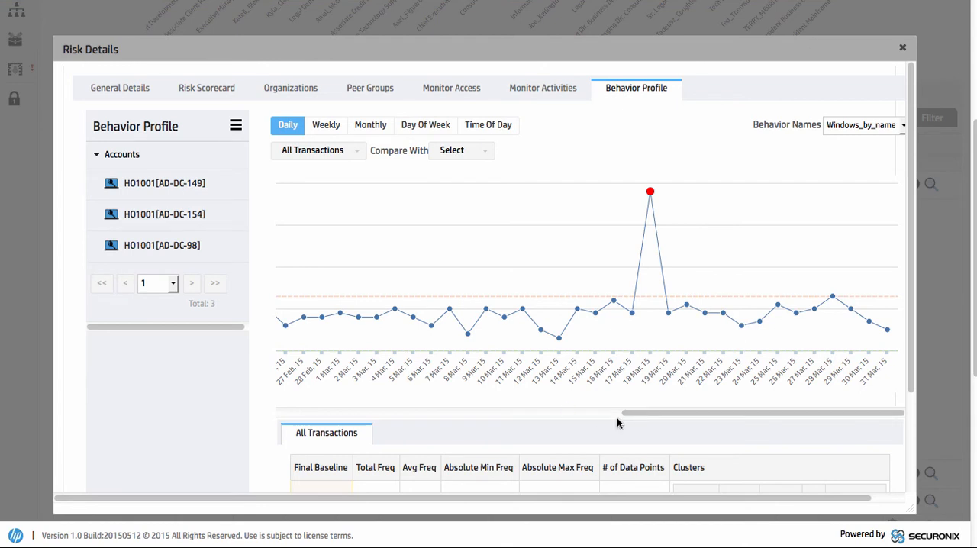
scroll(left, 3)
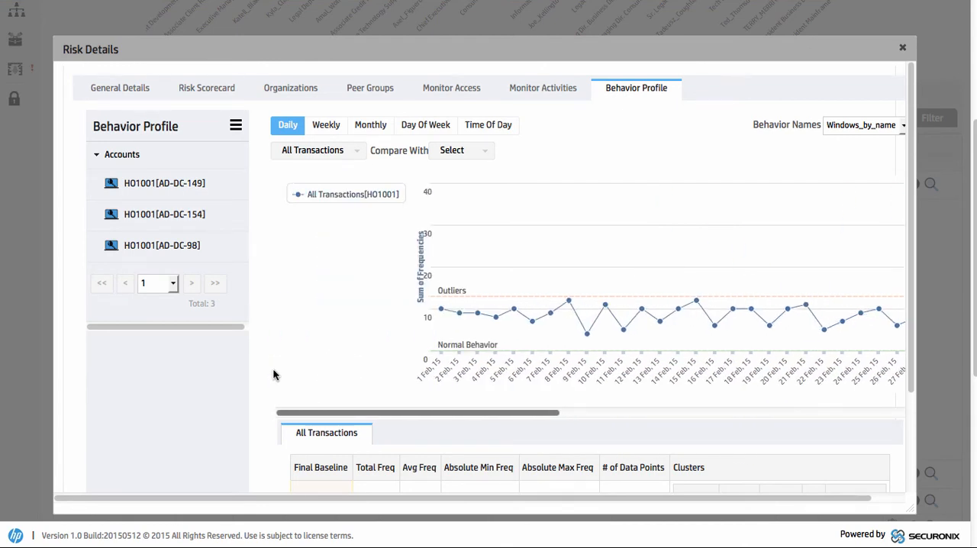
mouse_move(641, 313)
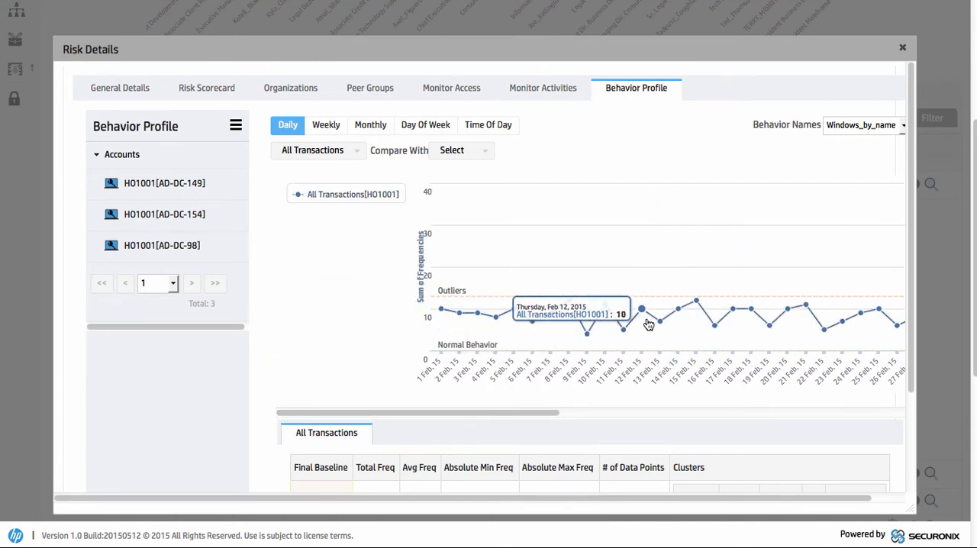
drag(428, 412, 659, 412)
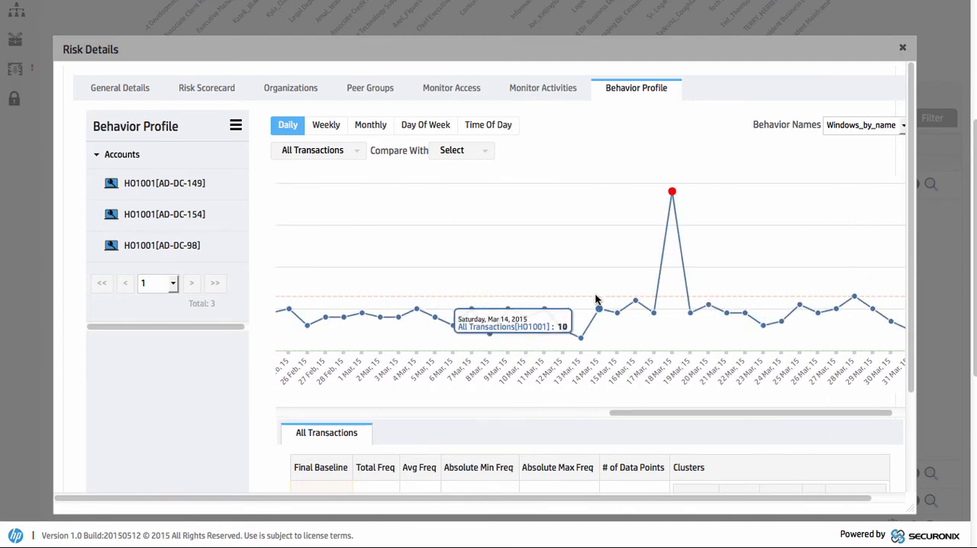
mouse_move(672, 193)
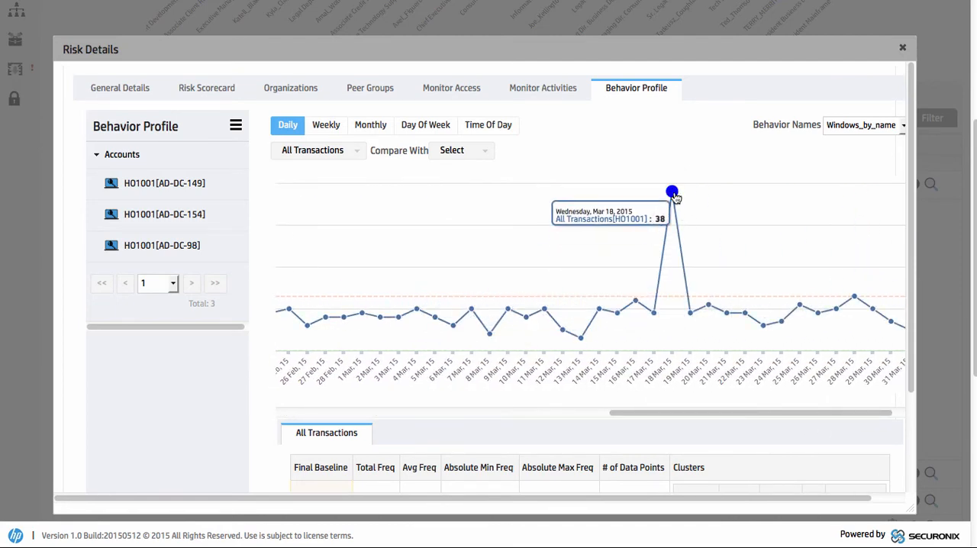
mouse_move(671, 378)
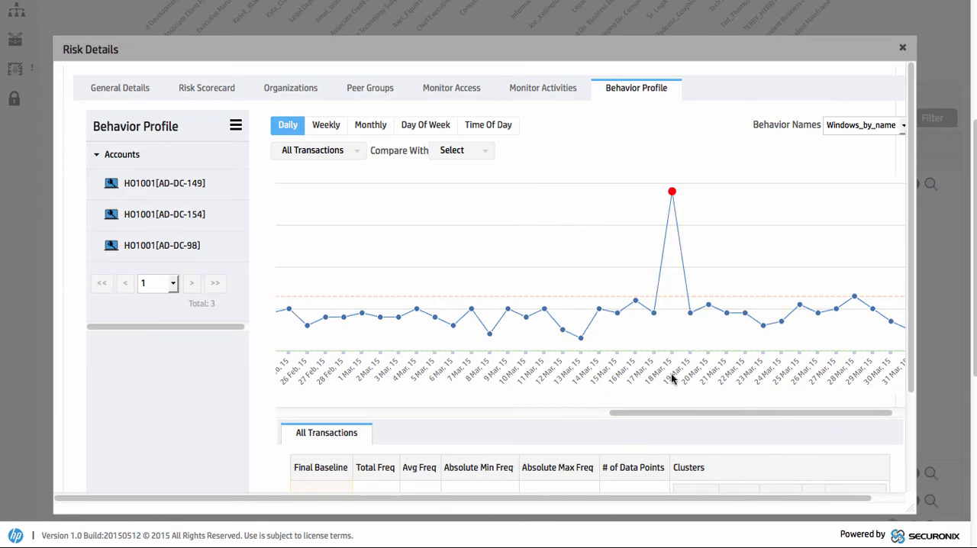
- Reveal the All Transactions figures (baseline 13, frequency 532, max 38) and the valid and invalid clusters
scroll(down, 3)
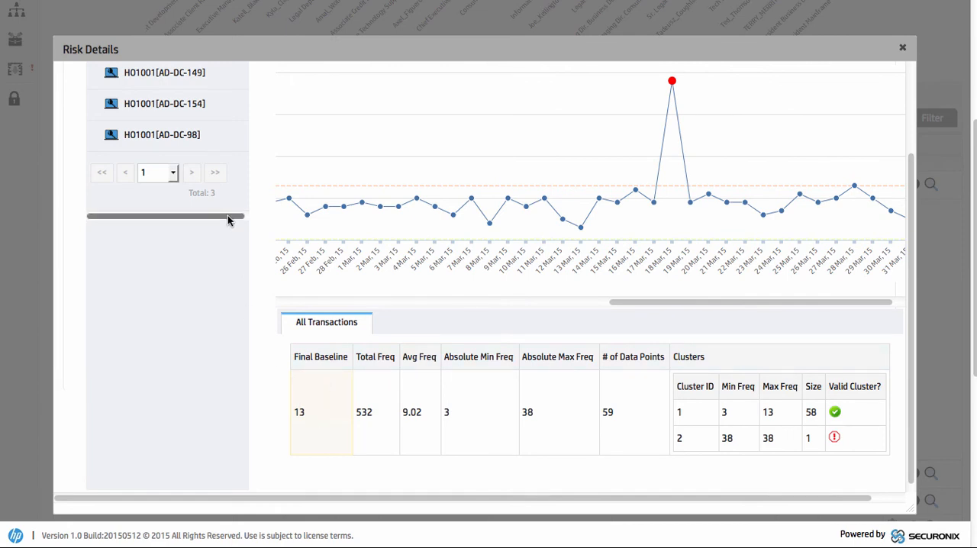
mouse_move(328, 427)
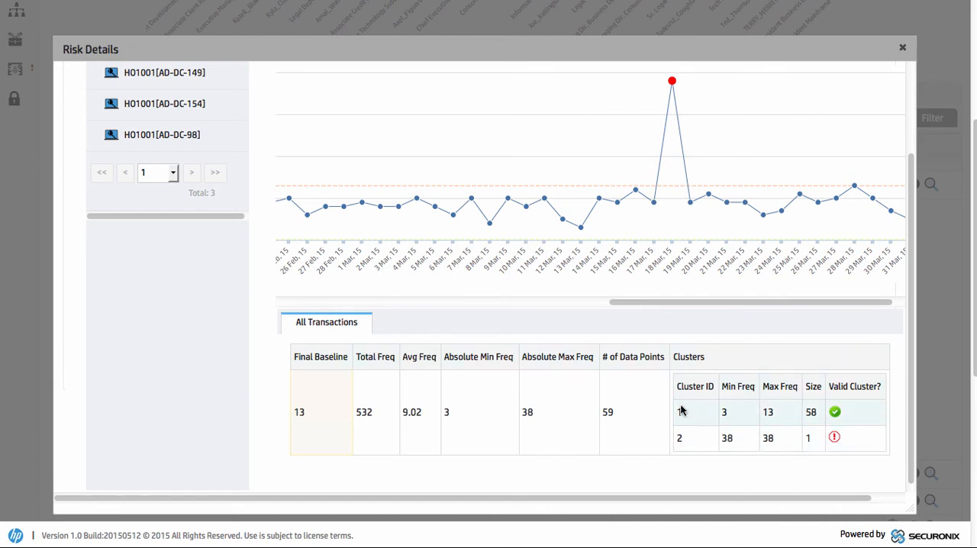
mouse_move(702, 415)
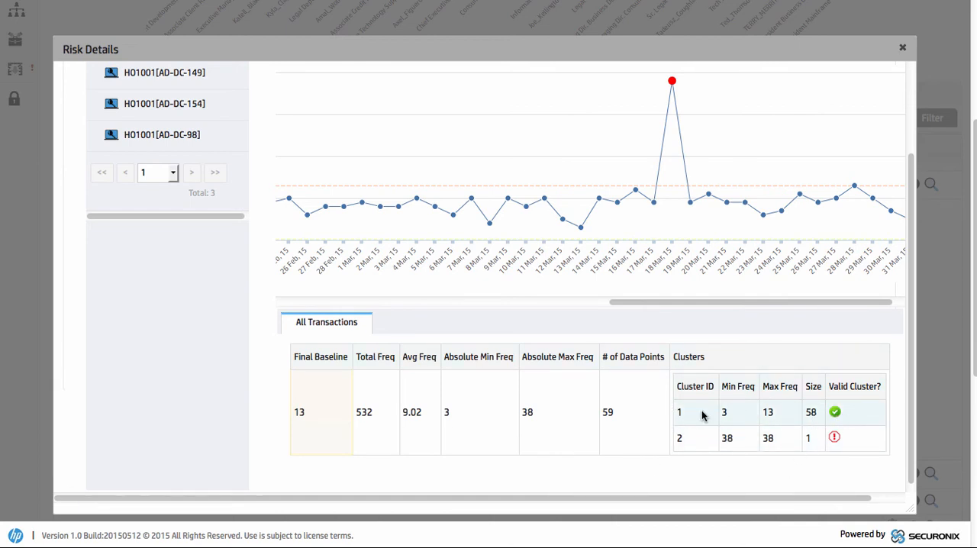
mouse_move(735, 412)
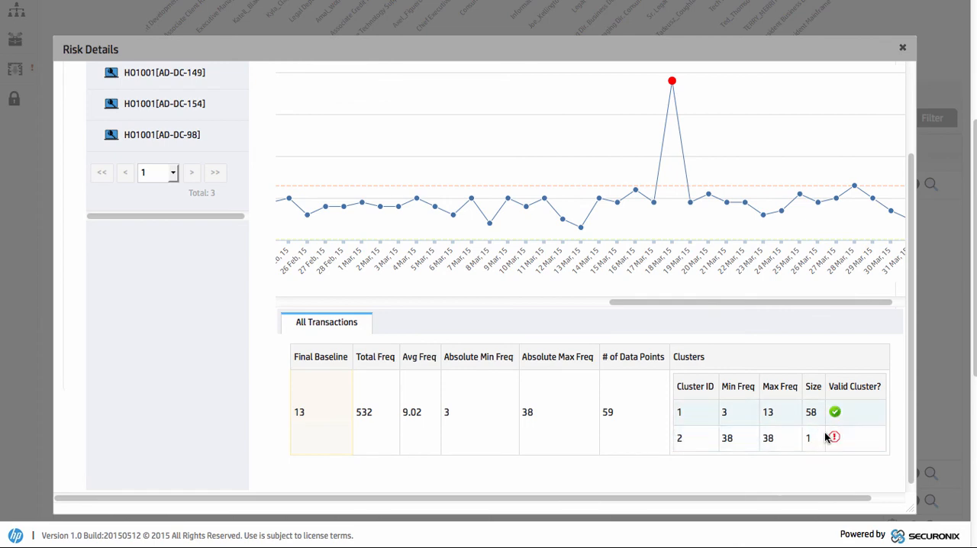
mouse_move(671, 81)
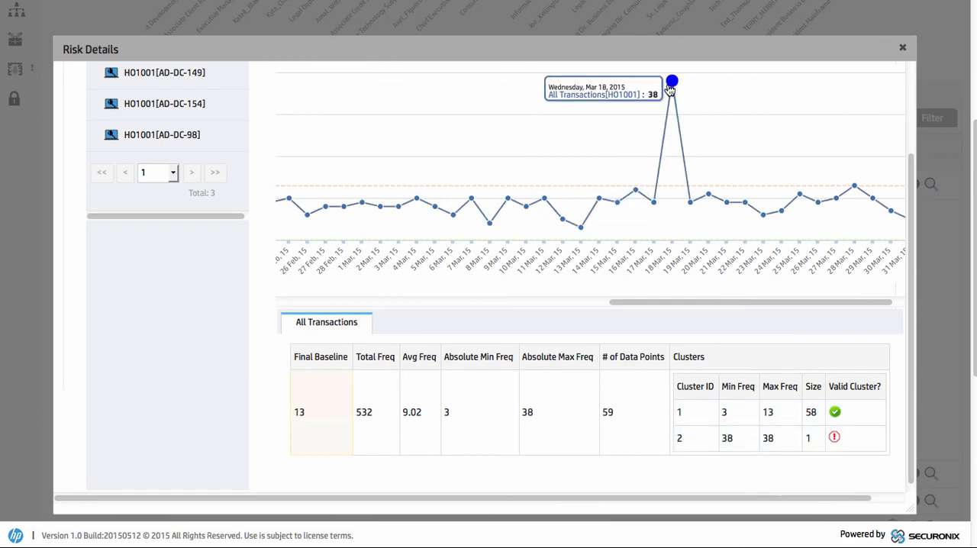
- Bring the full AD-DC-149 daily behavior graph with its red mid-March spike back into view
scroll(up, 3)
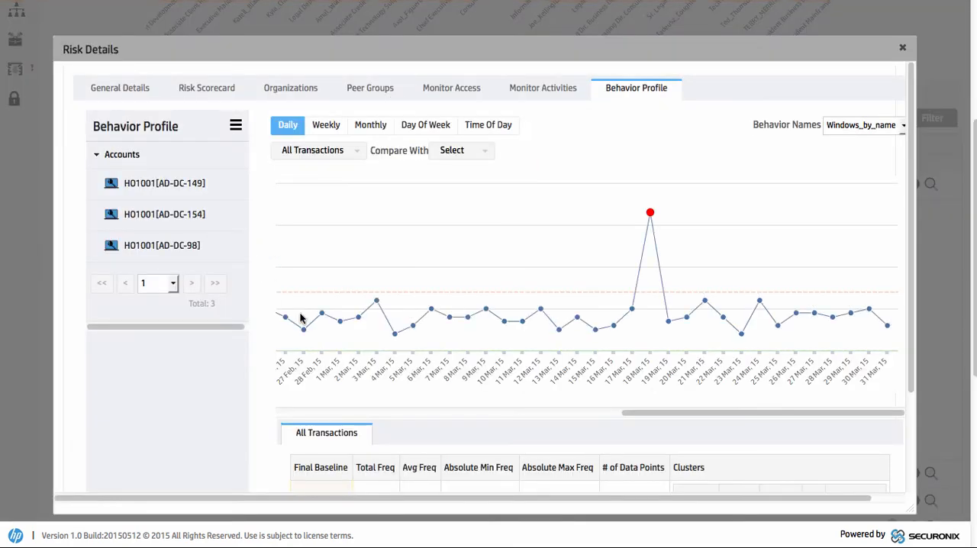
mouse_move(650, 212)
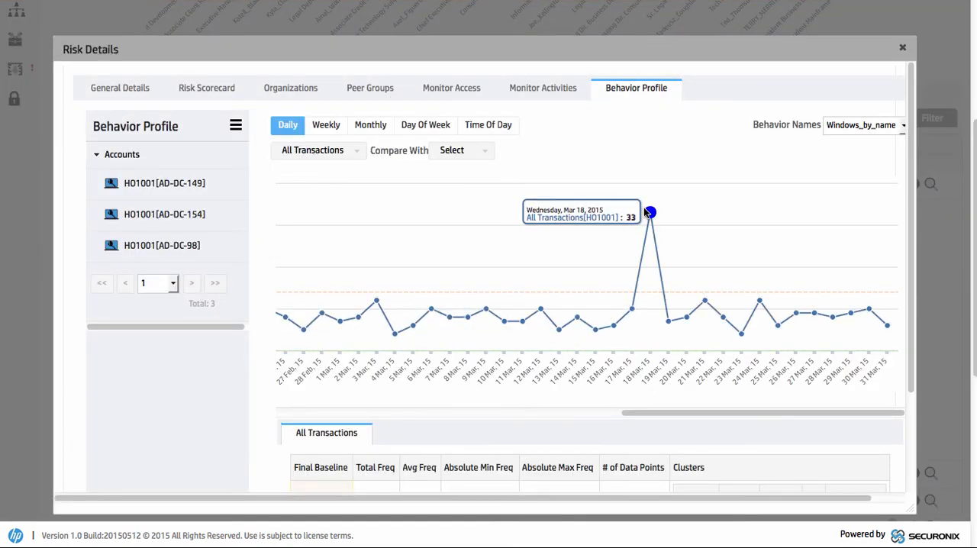
mouse_move(482, 200)
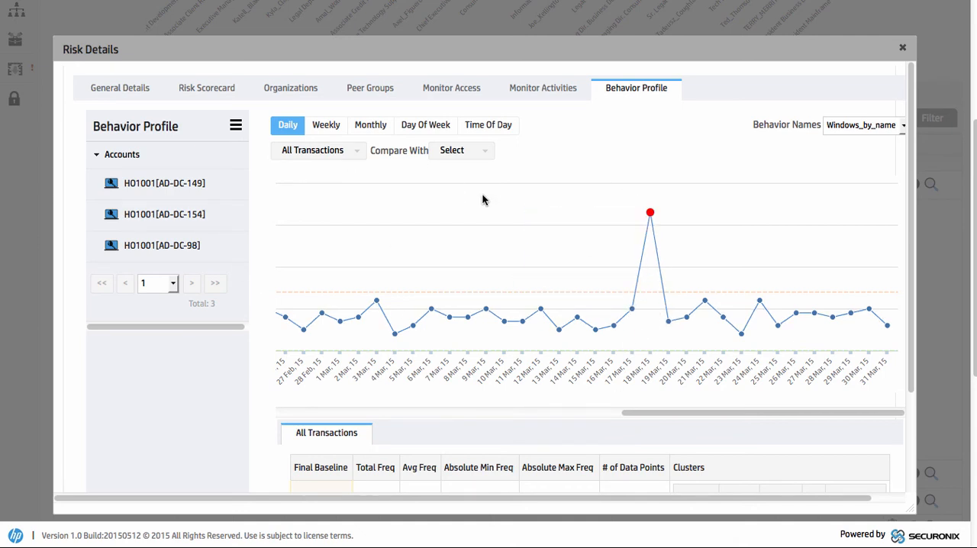
mouse_move(609, 241)
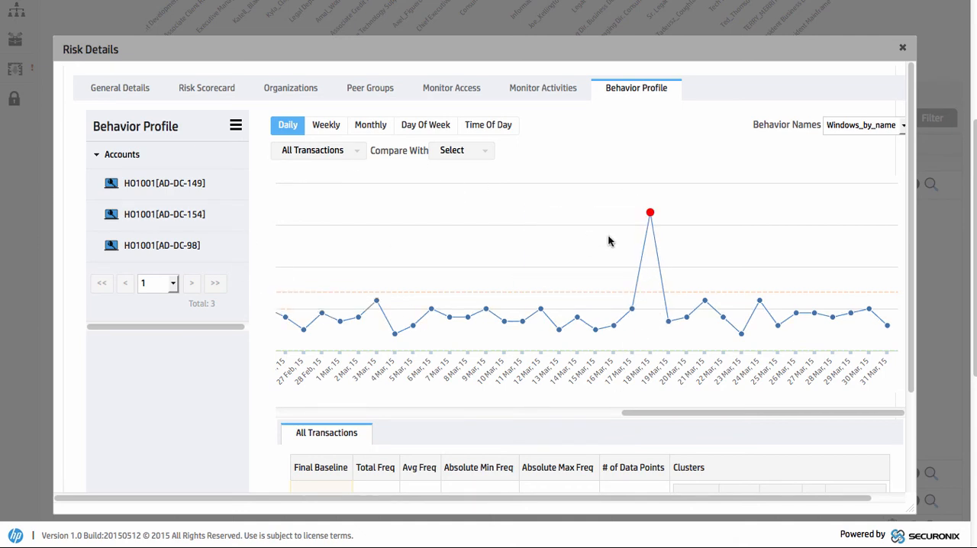
click(902, 47)
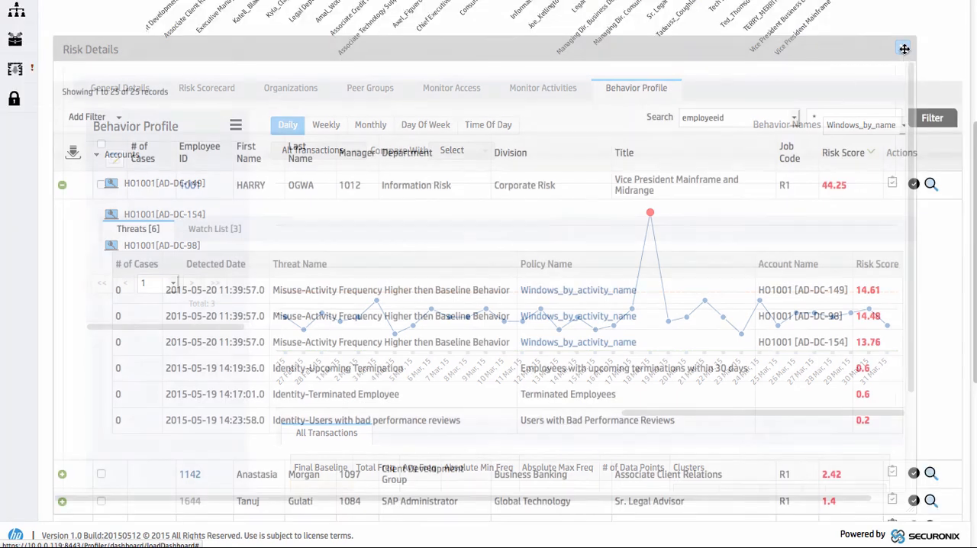
click(903, 49)
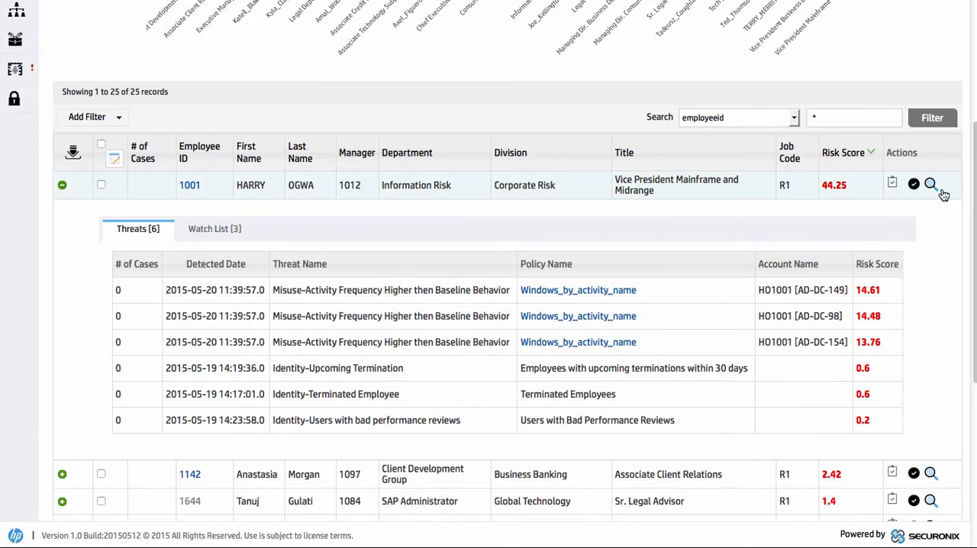
mouse_move(931, 185)
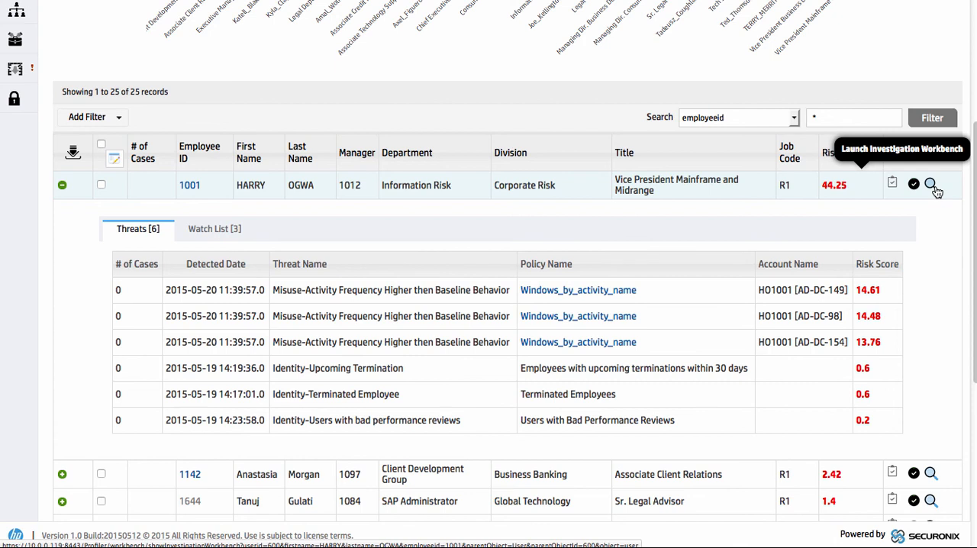
mouse_move(913, 185)
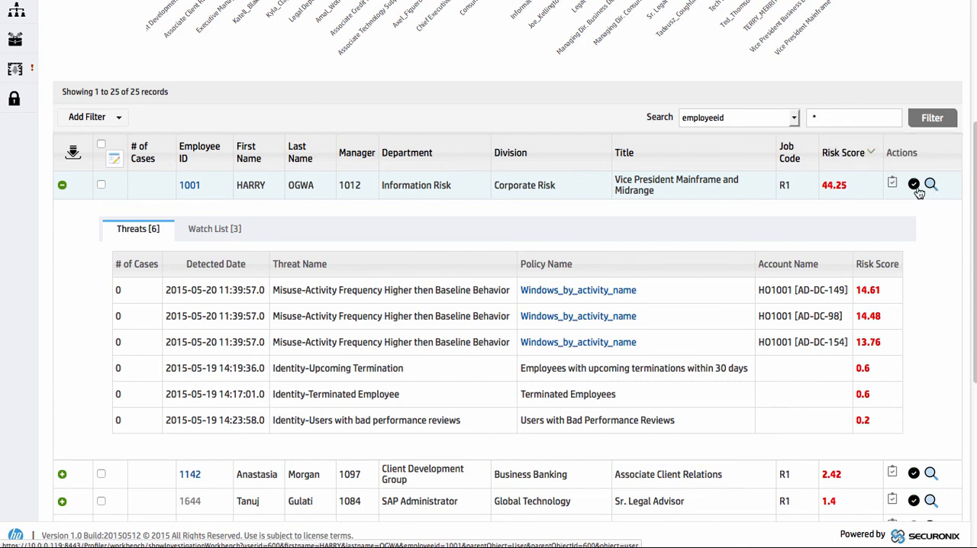
mouse_move(717, 290)
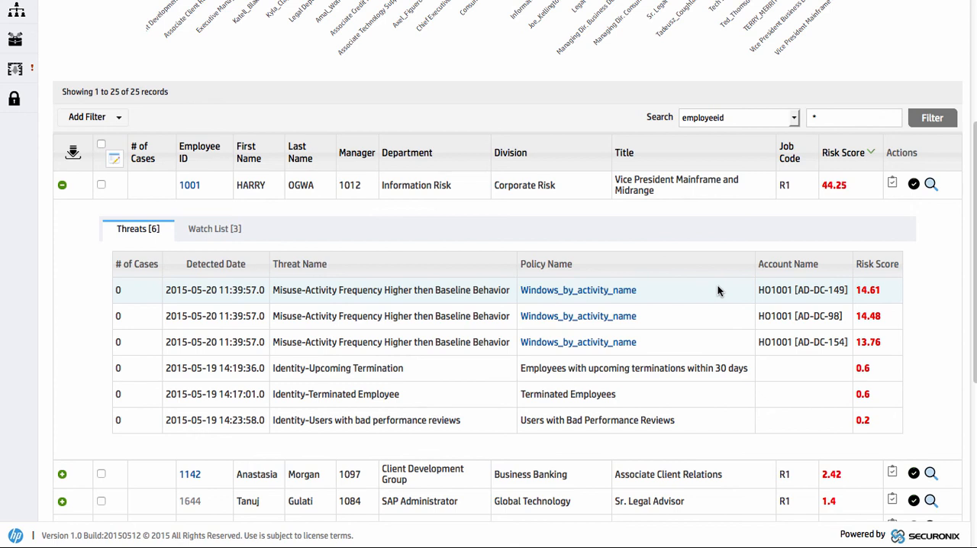
mouse_move(328, 293)
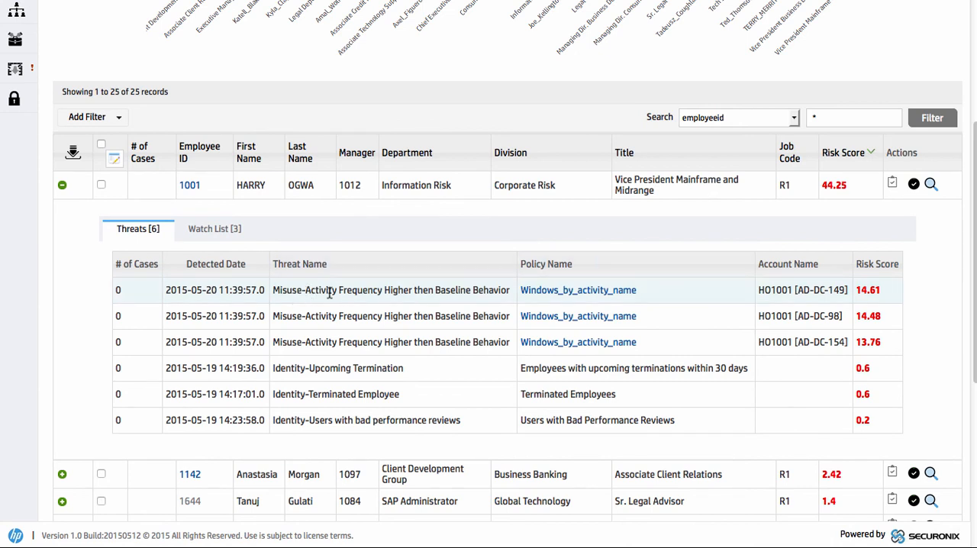